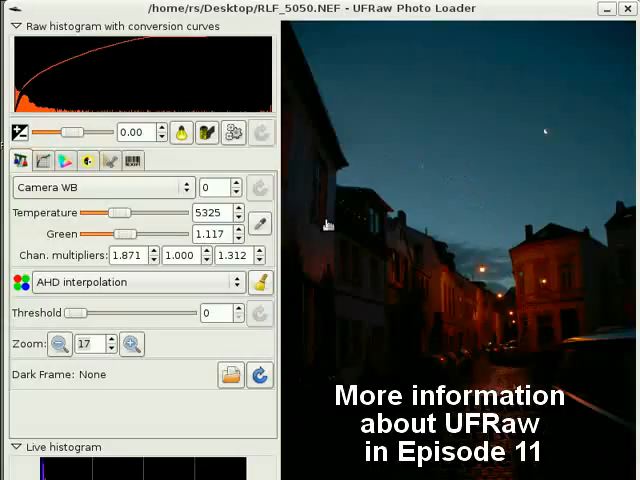
pyautogui.moveTo(157, 453)
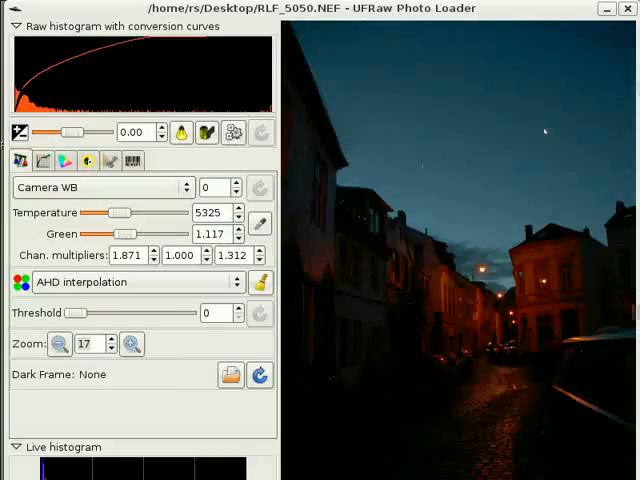
pyautogui.moveTo(462, 60)
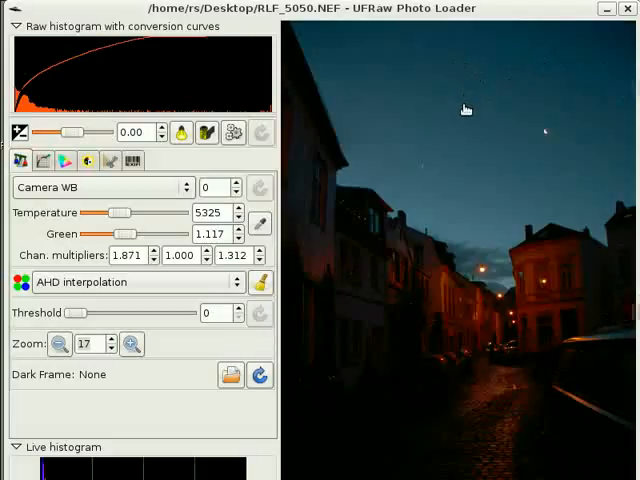
pyautogui.moveTo(470, 101)
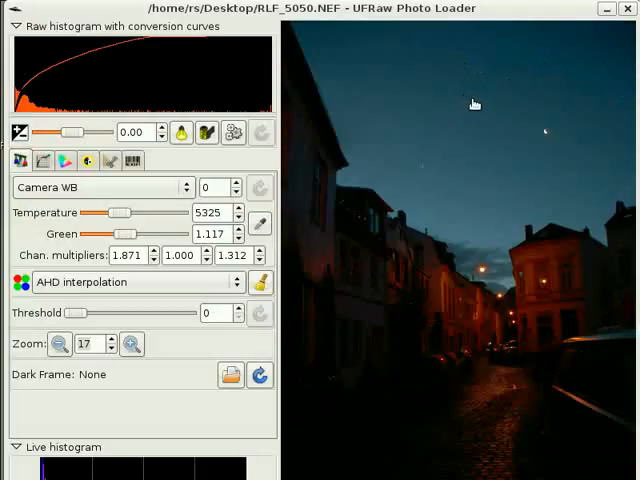
pyautogui.moveTo(467, 105)
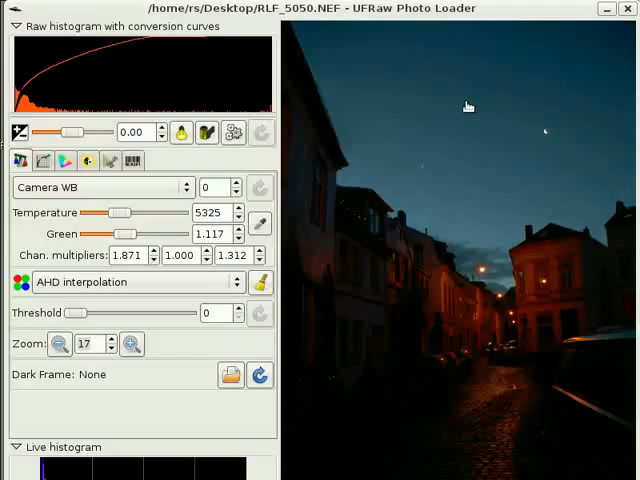
pyautogui.moveTo(485, 104)
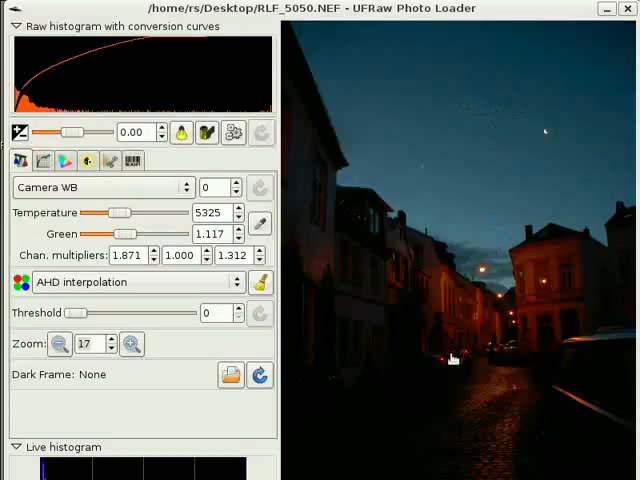
pyautogui.moveTo(425, 451)
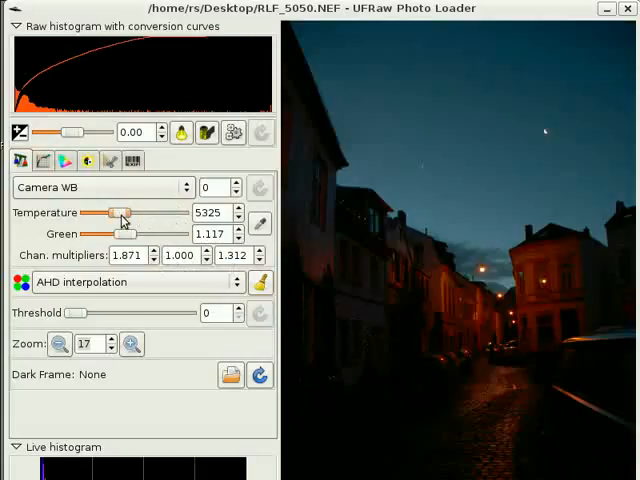
# - Cool the colour temperature from 5325 K, trying 2750–2560 K, then settle near 3400 K
pyautogui.moveTo(118, 212); pyautogui.dragTo(124, 212)
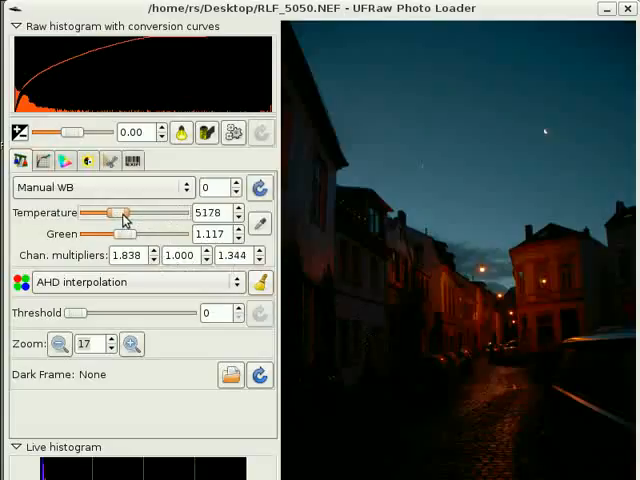
pyautogui.moveTo(125, 212); pyautogui.dragTo(118, 212)
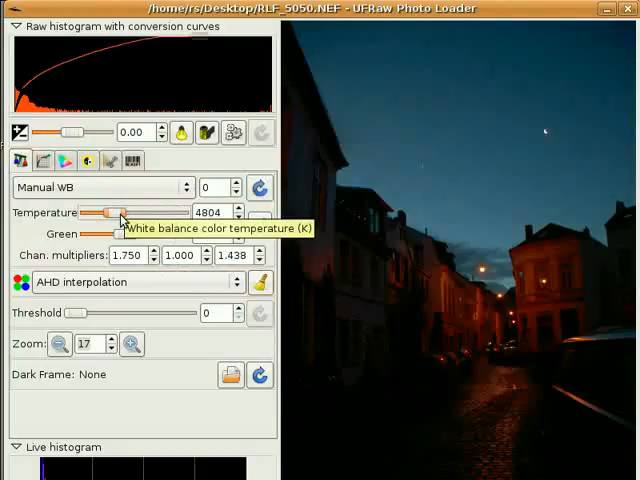
pyautogui.moveTo(120, 211); pyautogui.dragTo(116, 211)
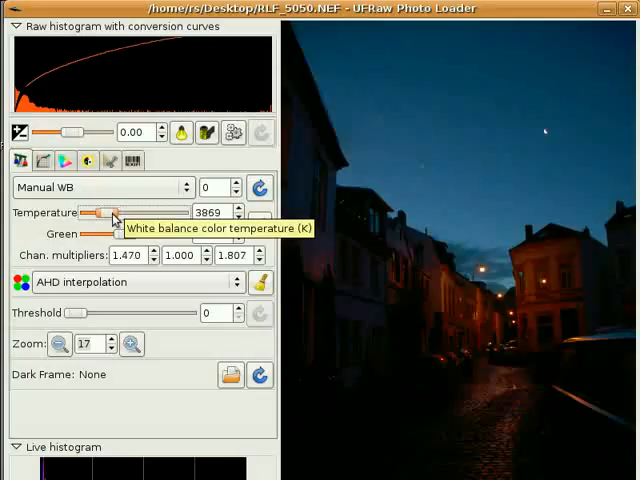
pyautogui.moveTo(115, 211); pyautogui.dragTo(112, 211)
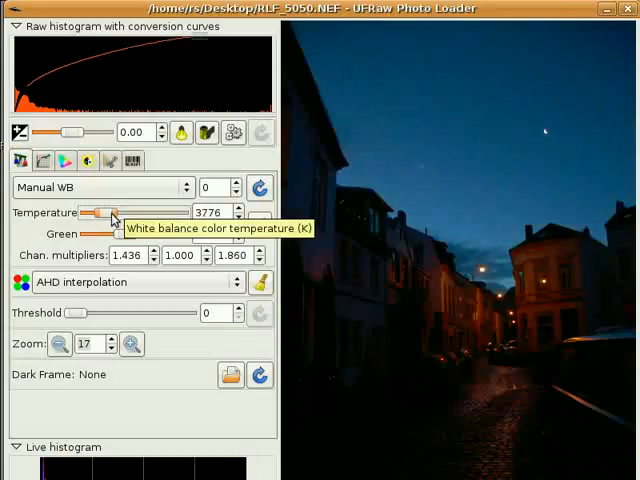
pyautogui.moveTo(112, 212); pyautogui.dragTo(103, 212)
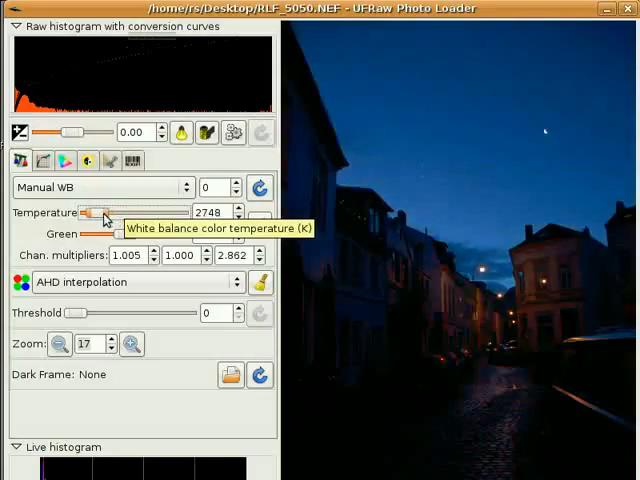
pyautogui.moveTo(98, 212); pyautogui.dragTo(108, 212)
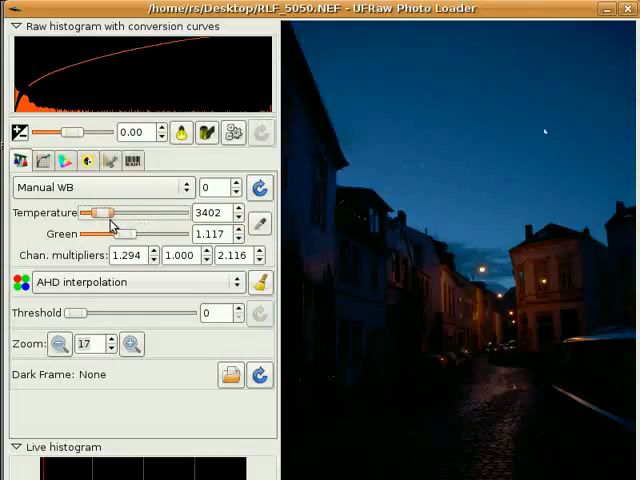
pyautogui.moveTo(110, 220)
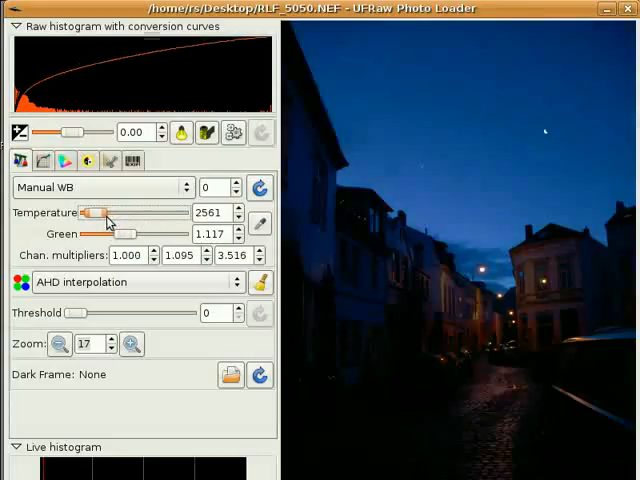
pyautogui.moveTo(95, 212); pyautogui.dragTo(110, 212)
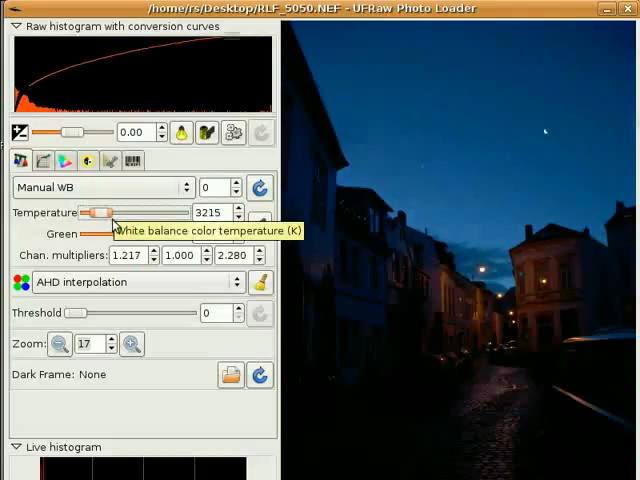
pyautogui.moveTo(95, 212); pyautogui.dragTo(100, 212)
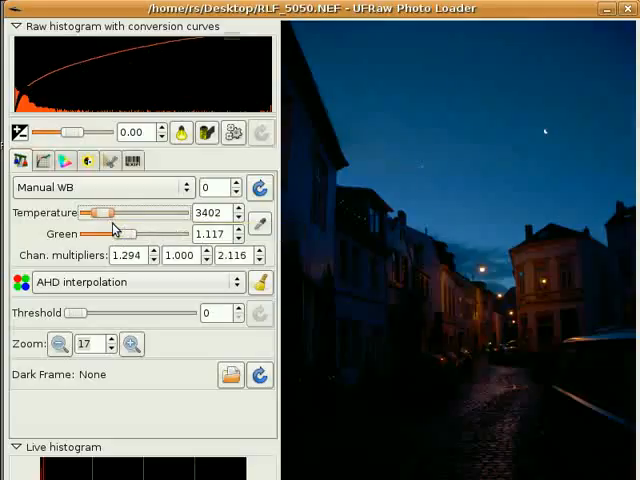
pyautogui.moveTo(116, 213); pyautogui.dragTo(110, 213)
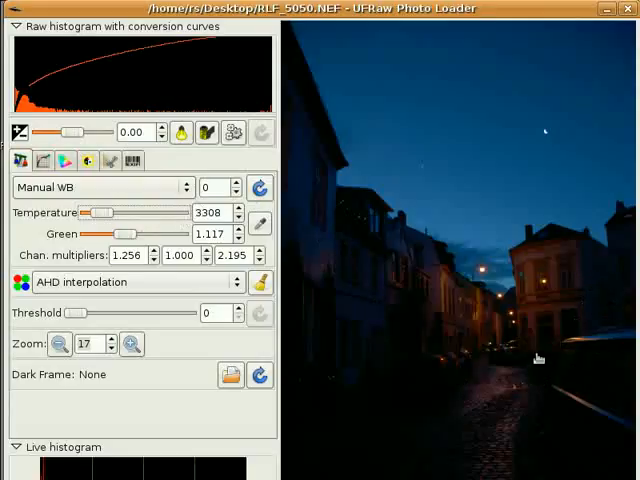
pyautogui.moveTo(366, 320)
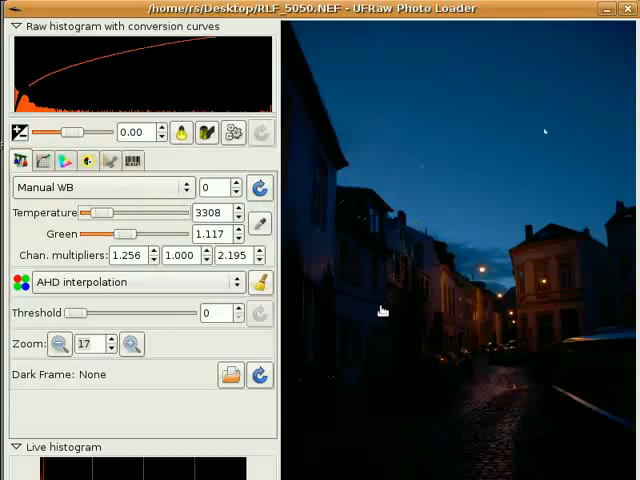
pyautogui.moveTo(428, 369)
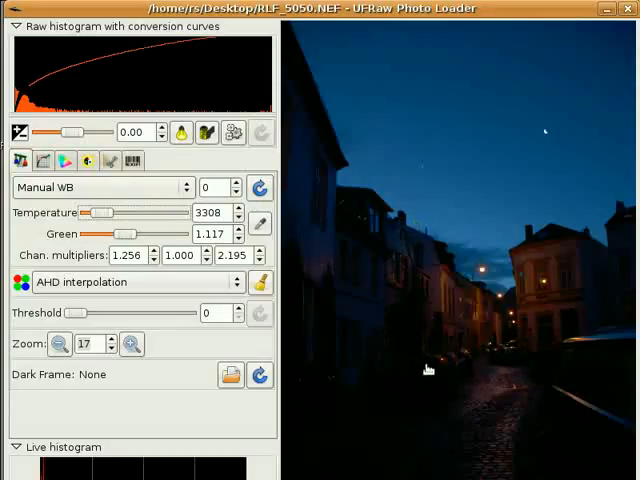
pyautogui.moveTo(407, 365)
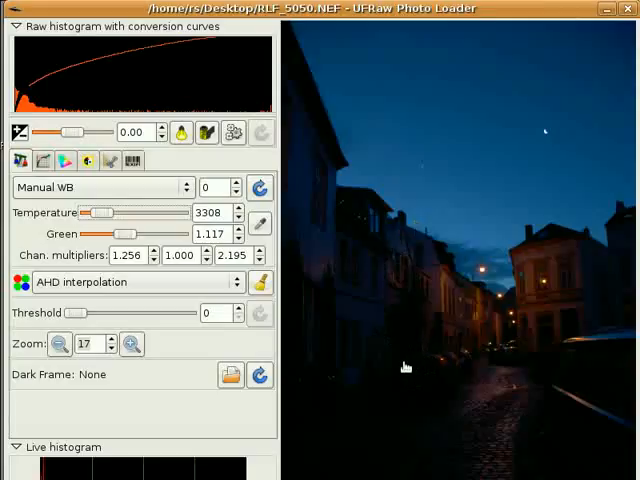
pyautogui.moveTo(390, 365)
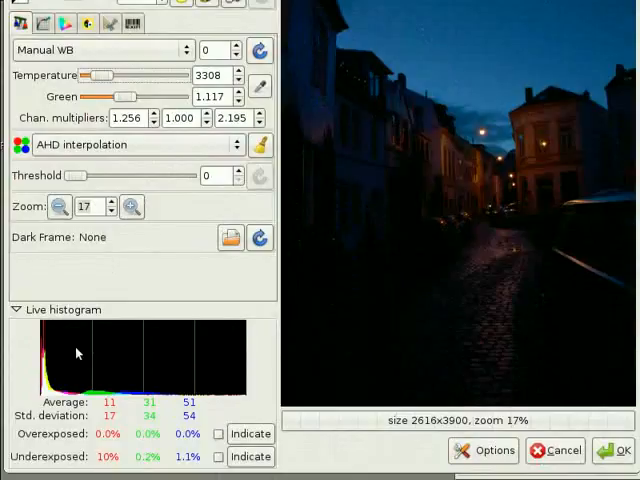
pyautogui.moveTo(100, 354)
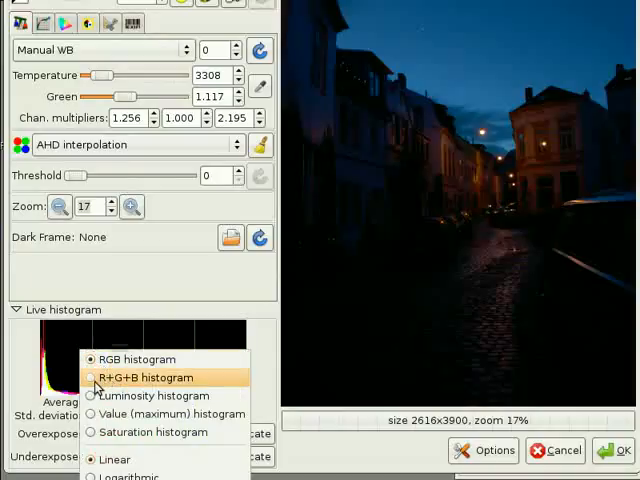
# - Switch the live histogram to the R+G+B display and reopen its display options
pyautogui.click(149, 377)
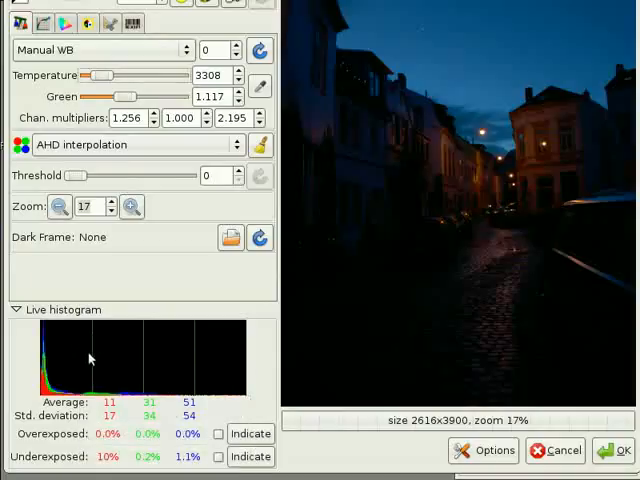
pyautogui.rightClick(88, 358)
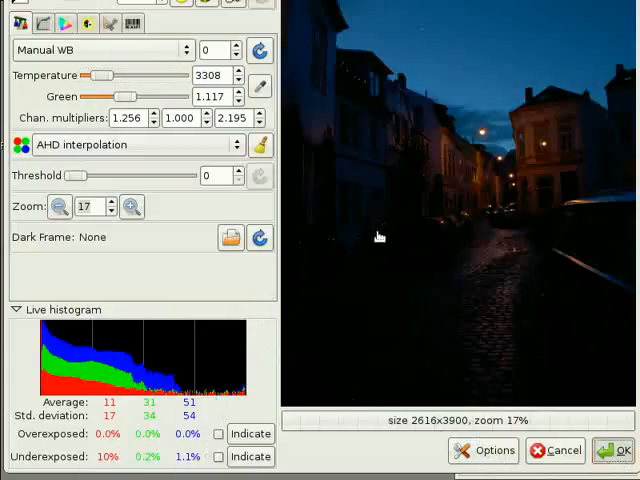
pyautogui.moveTo(380, 230)
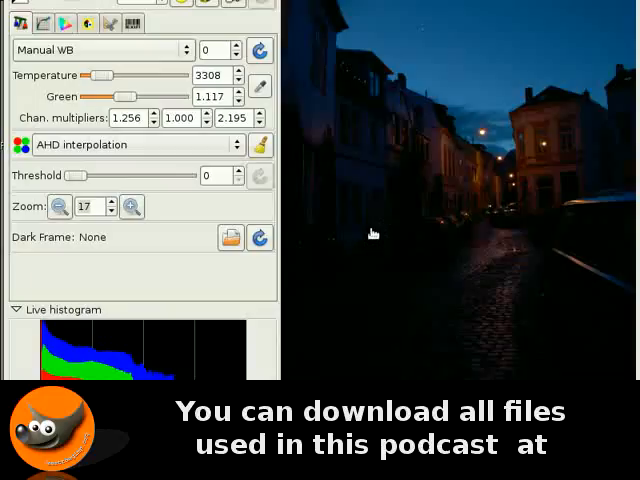
pyautogui.moveTo(351, 360)
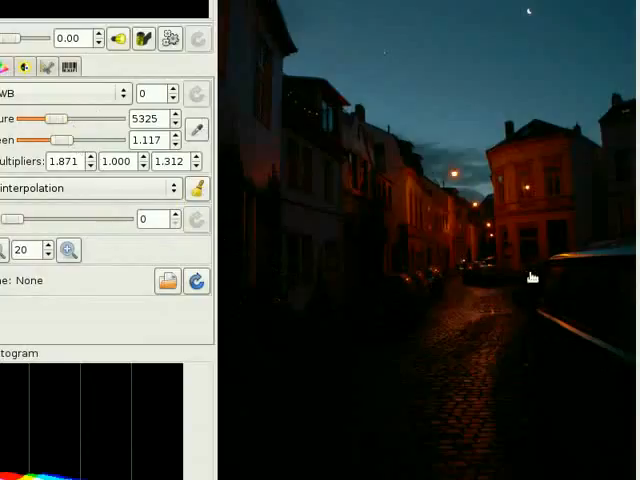
pyautogui.moveTo(610, 228)
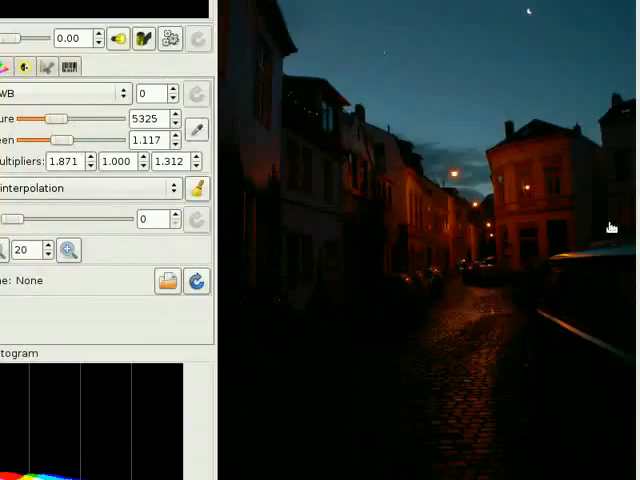
pyautogui.moveTo(495, 310)
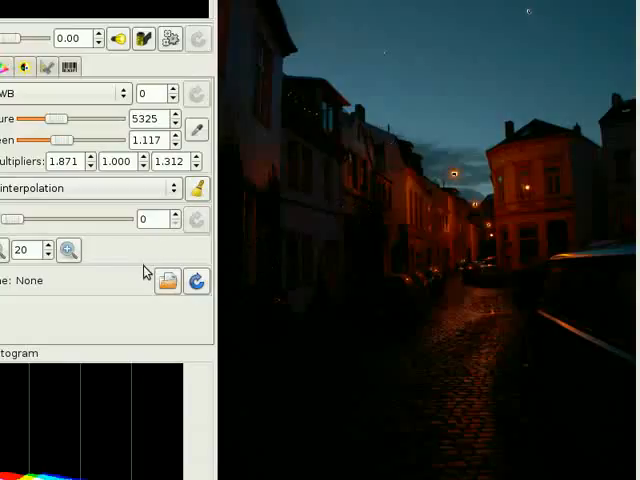
pyautogui.moveTo(140, 320)
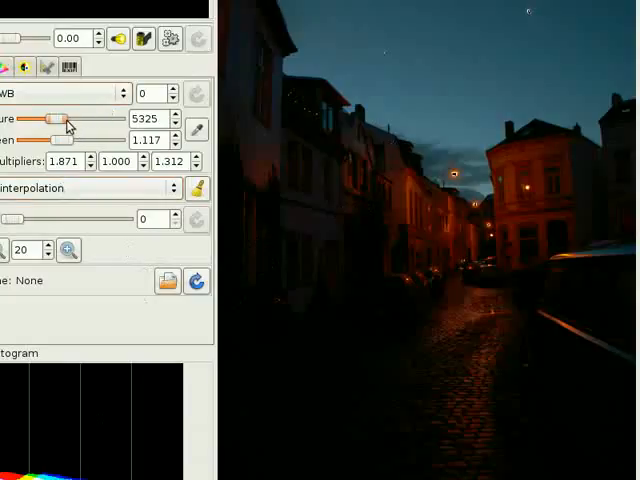
pyautogui.moveTo(62, 118)
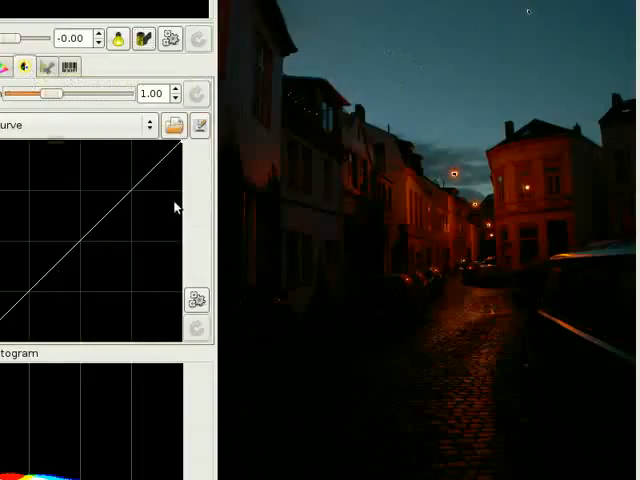
pyautogui.moveTo(143, 195)
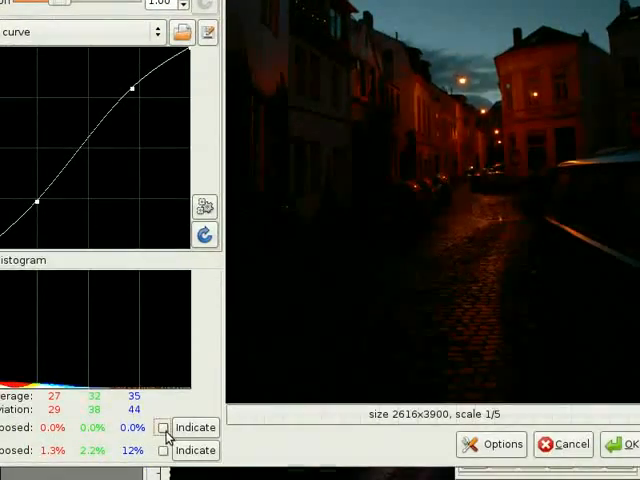
pyautogui.click(162, 427)
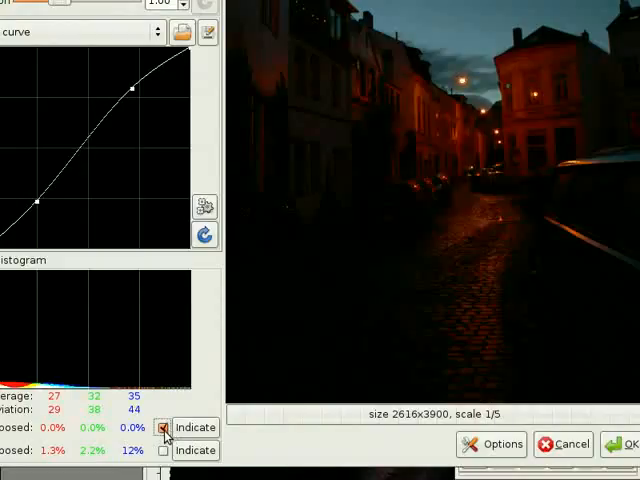
pyautogui.click(162, 427)
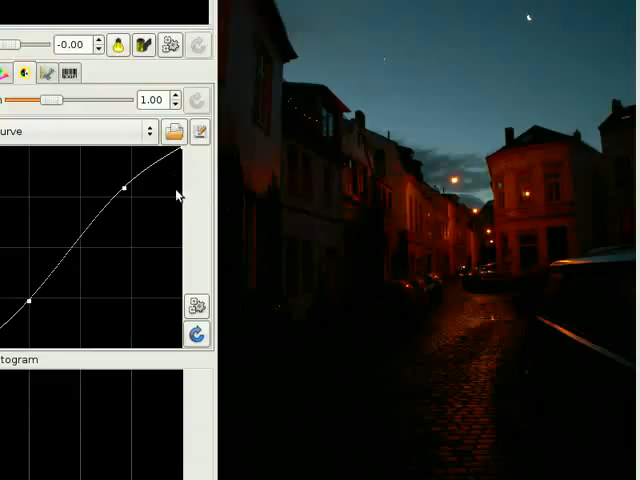
# - Nudge the base curve's upper control point up and right to brighten highlights
pyautogui.moveTo(125, 186); pyautogui.dragTo(128, 192)
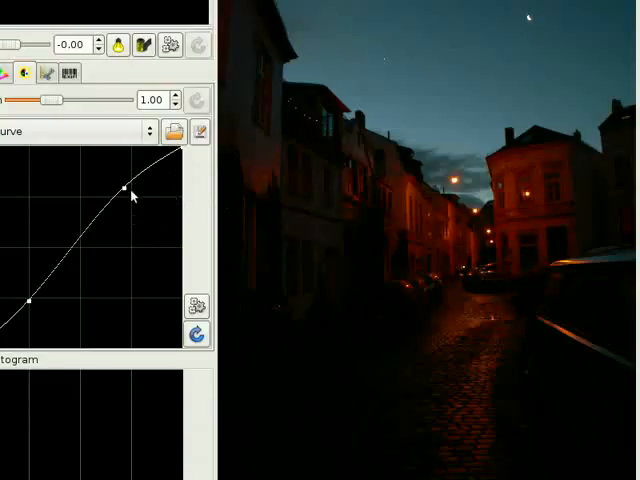
pyautogui.click(120, 188)
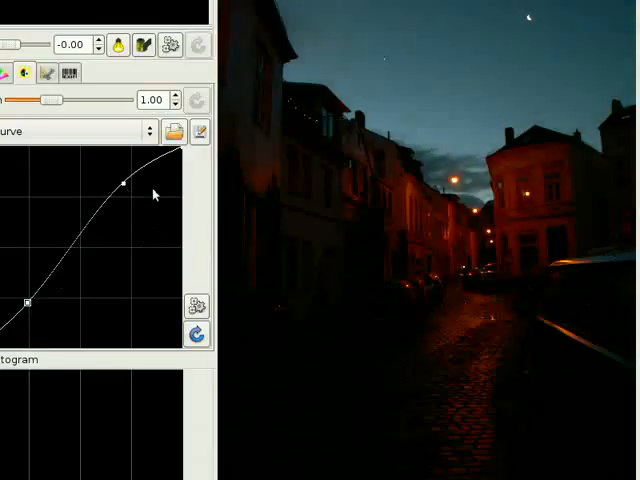
pyautogui.moveTo(118, 180); pyautogui.dragTo(130, 178)
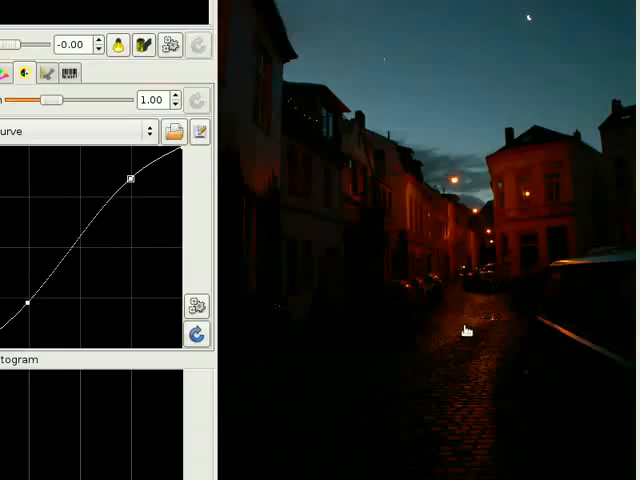
pyautogui.moveTo(538, 390)
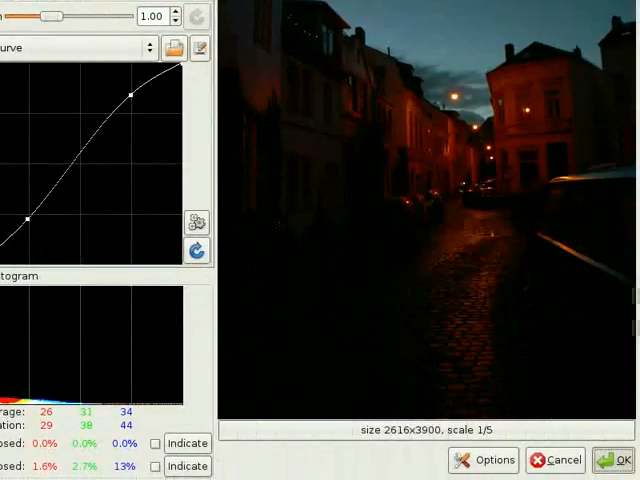
pyautogui.moveTo(335, 447)
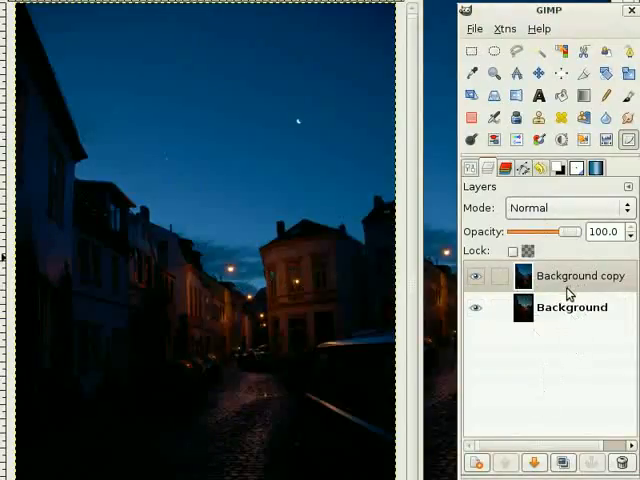
pyautogui.moveTo(500, 278)
pyautogui.write('Street')
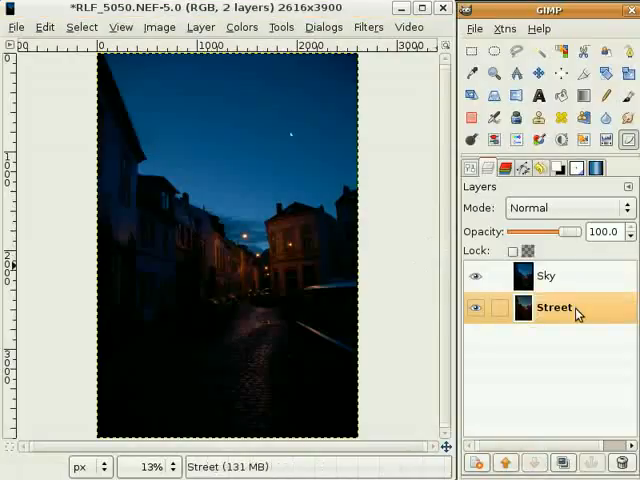
pyautogui.moveTo(545, 318)
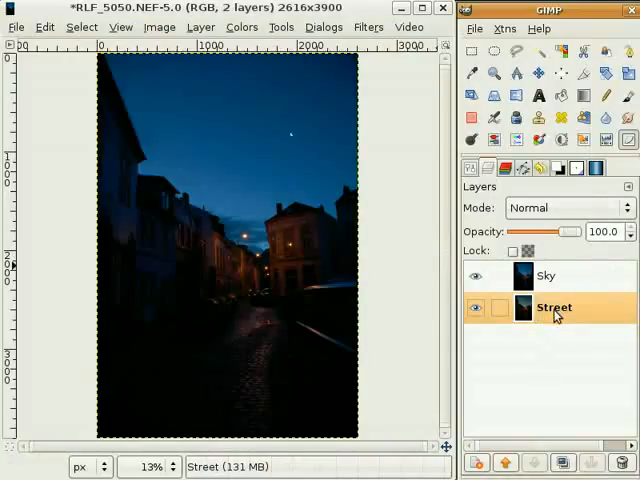
# - Open the Street layer's context menu in the Layers dialog
pyautogui.rightClick(553, 308)
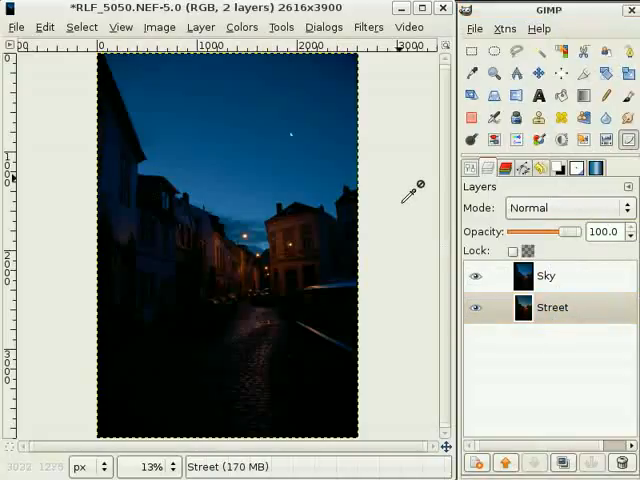
pyautogui.moveTo(410, 192)
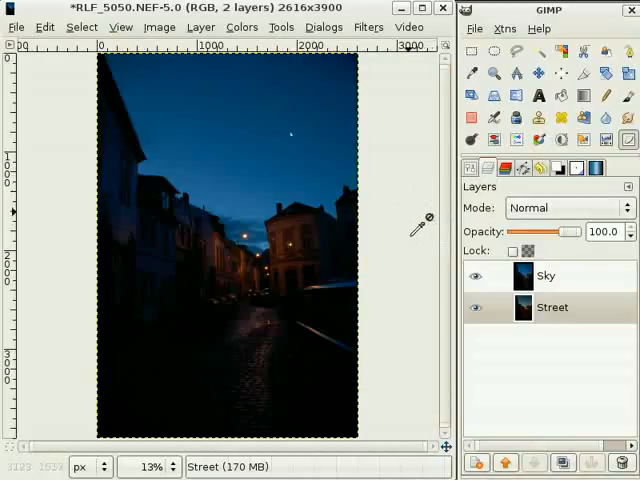
pyautogui.moveTo(398, 190)
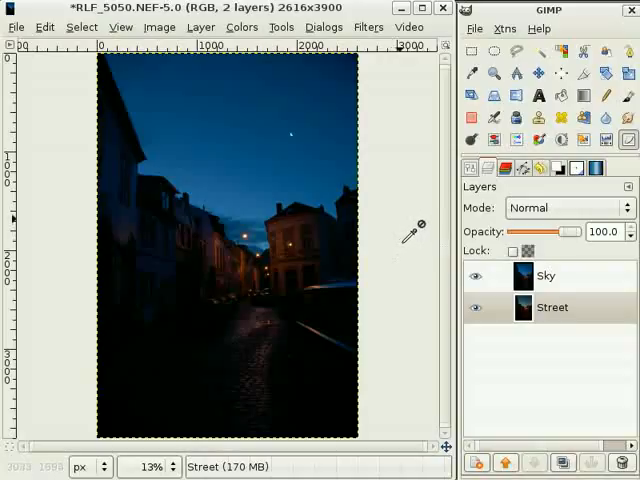
pyautogui.moveTo(407, 212)
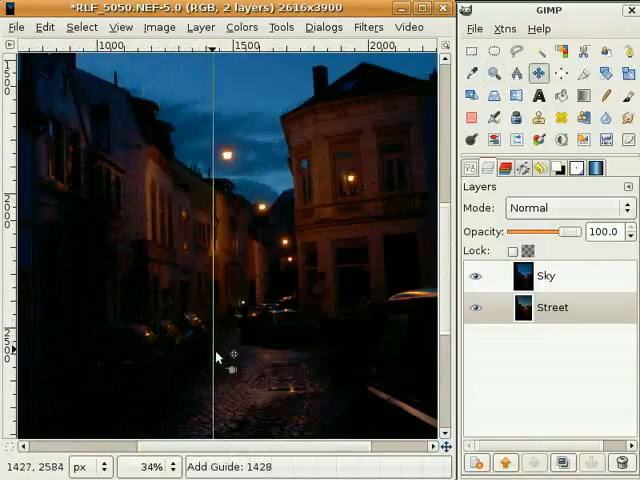
# - Place temporary vertical guides at x 1428 and x 1562 along the building edges
pyautogui.moveTo(215, 355); pyautogui.dragTo(300, 355)
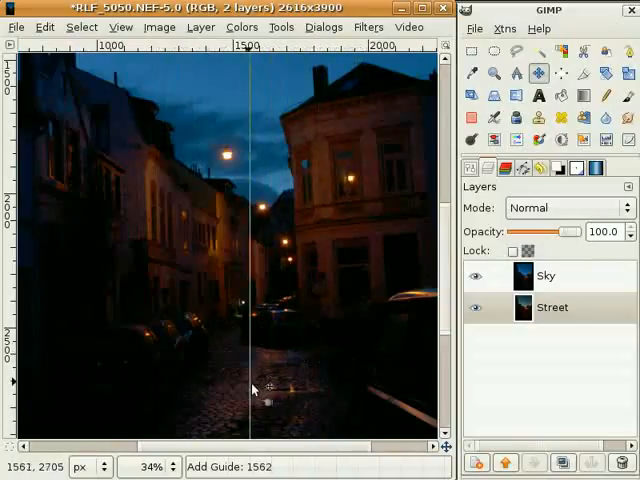
pyautogui.moveTo(247, 388); pyautogui.dragTo(227, 388)
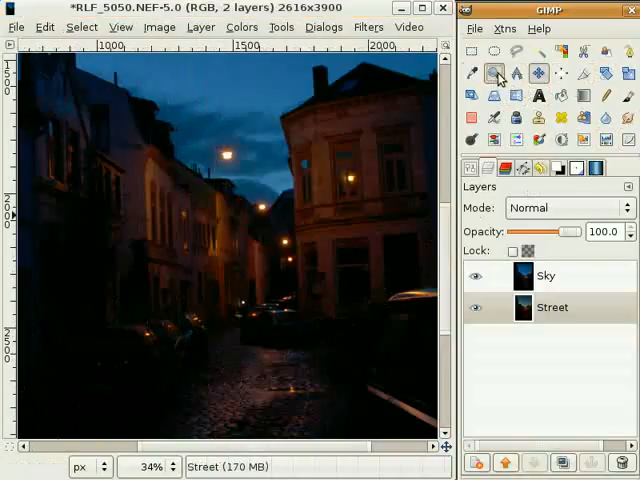
# - Zoom in on the street lamps and chain-link the Sky layer to Street
pyautogui.moveTo(145, 130); pyautogui.dragTo(295, 375)
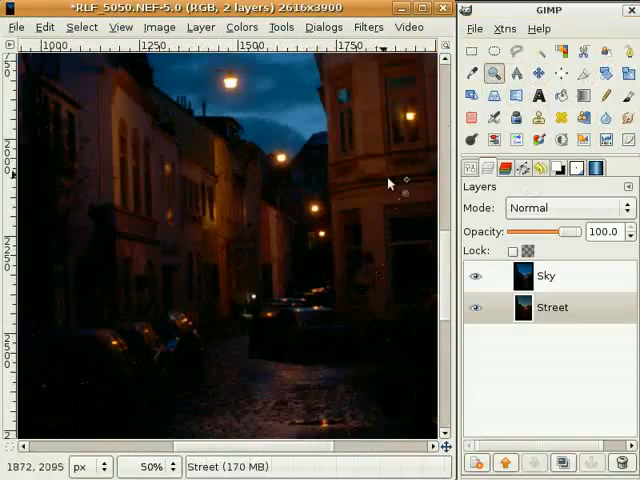
pyautogui.moveTo(333, 218)
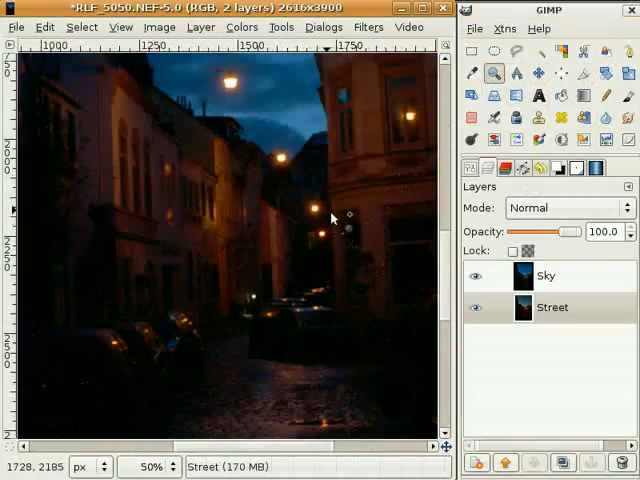
pyautogui.moveTo(415, 290)
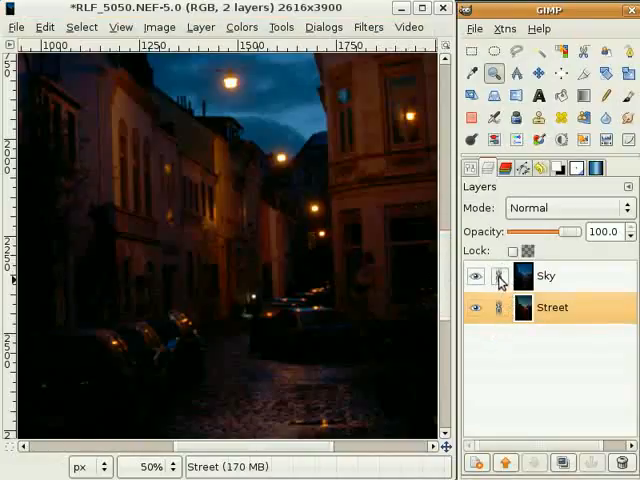
pyautogui.click(550, 276)
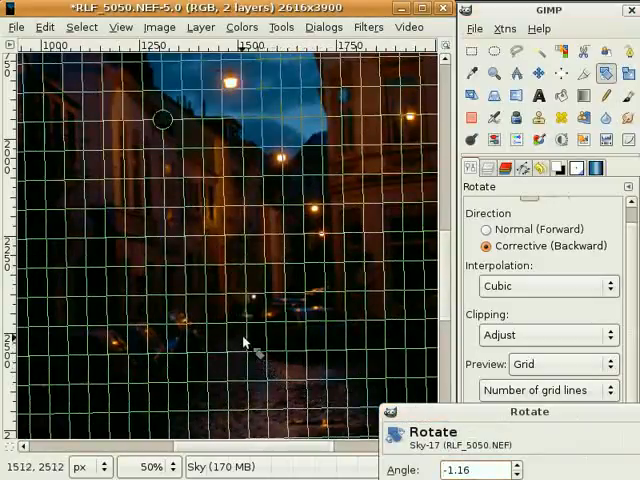
pyautogui.moveTo(240, 190)
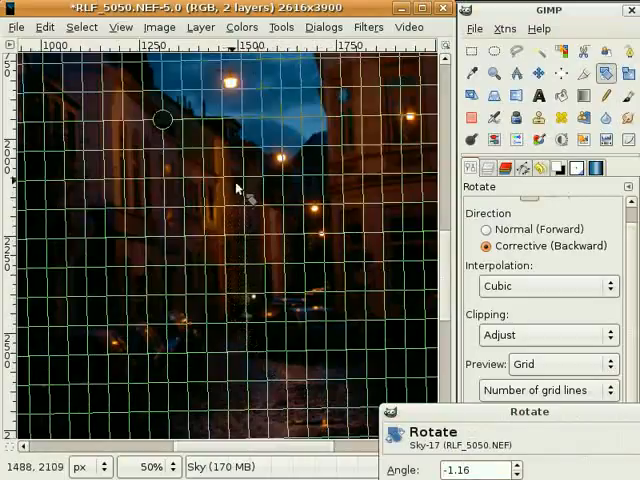
pyautogui.moveTo(280, 385)
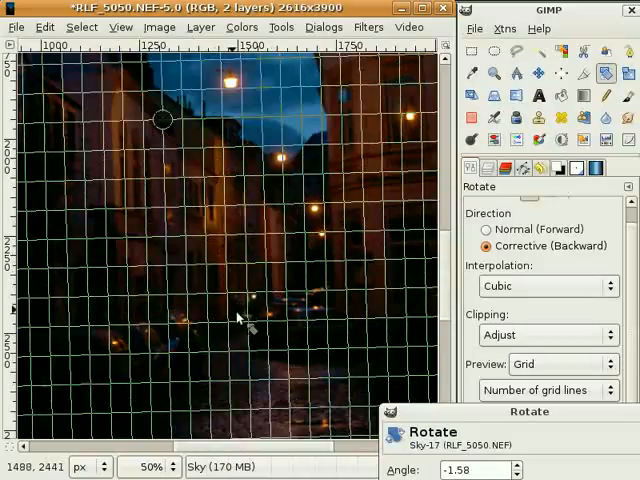
pyautogui.moveTo(244, 324)
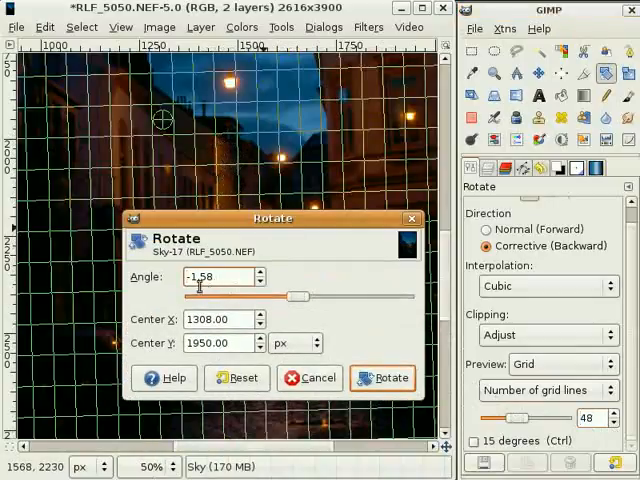
# - Apply the −1.58° rotation from the Rotate dialog to the linked layers
pyautogui.click(384, 377)
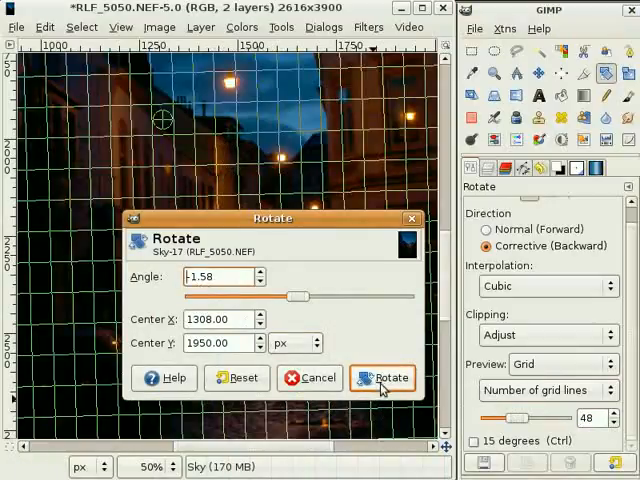
pyautogui.click(383, 377)
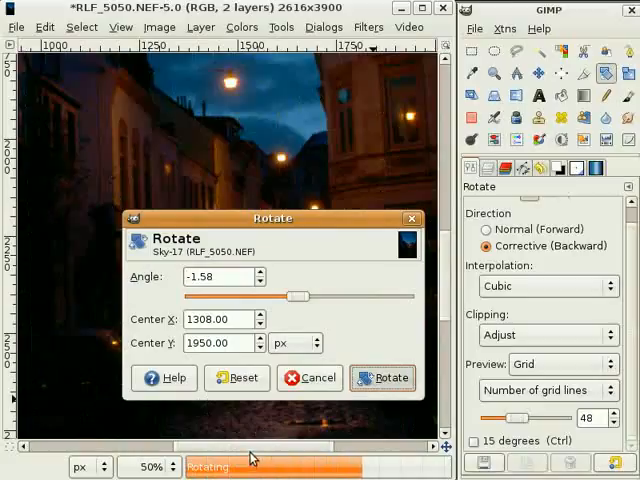
pyautogui.click(382, 378)
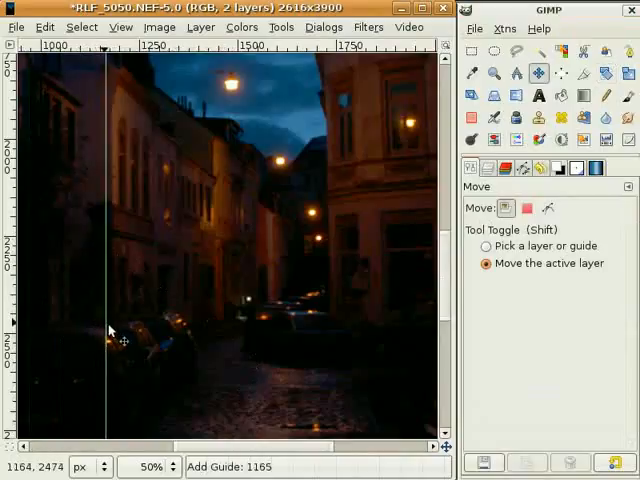
# - Add a vertical guide to check the straightened edges
pyautogui.moveTo(108, 330); pyautogui.dragTo(215, 357)
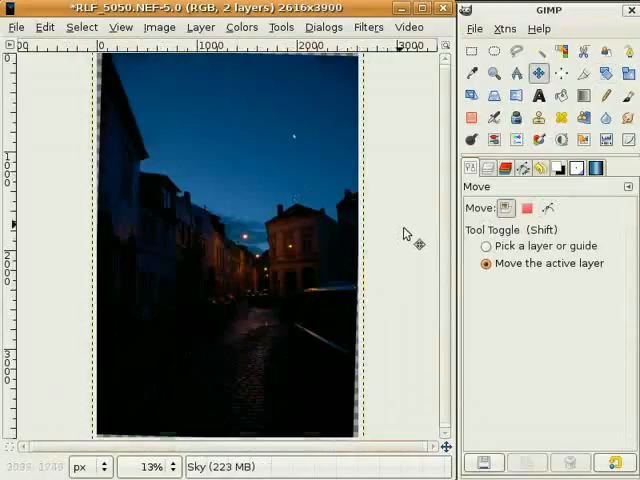
pyautogui.moveTo(400, 220)
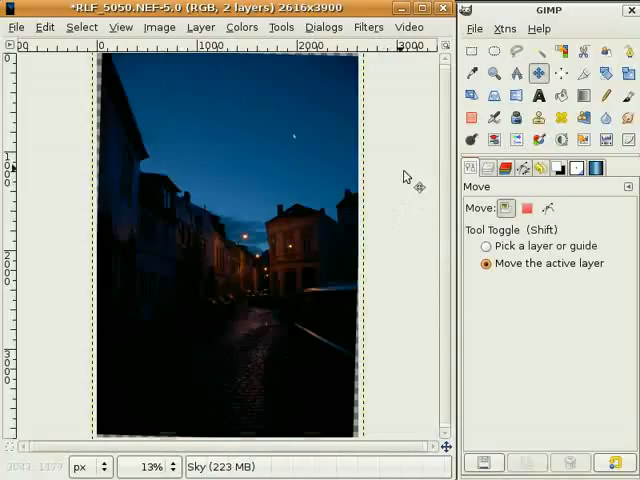
pyautogui.moveTo(344, 171)
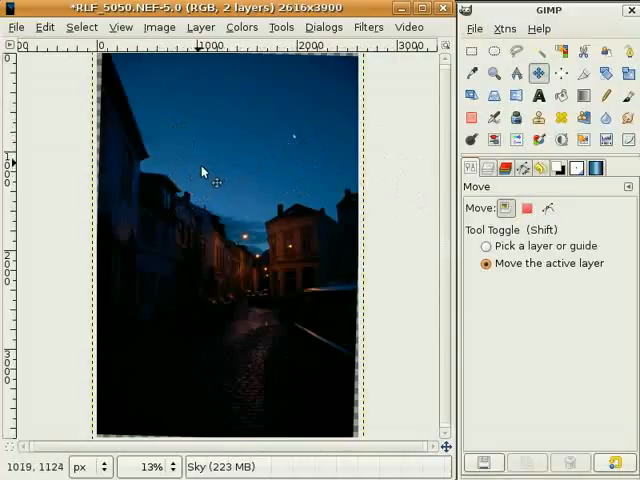
pyautogui.moveTo(318, 358)
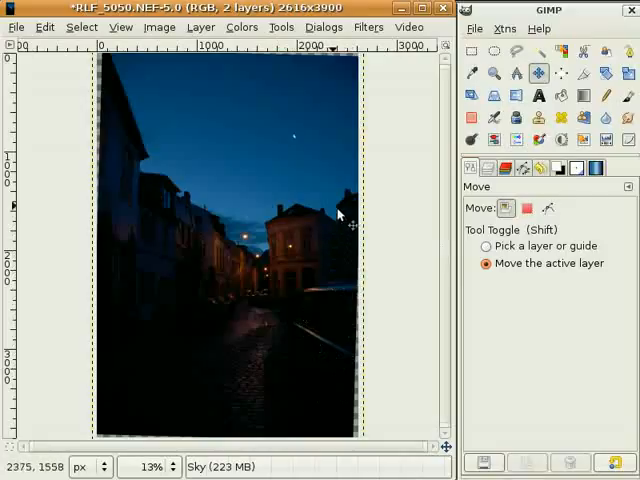
pyautogui.moveTo(345, 210)
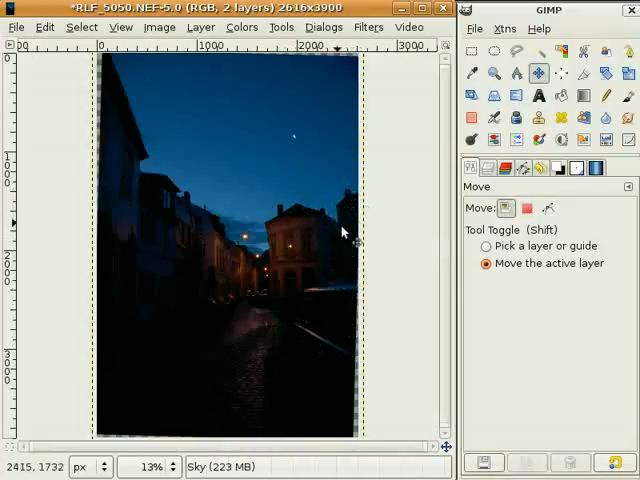
pyautogui.moveTo(135, 130)
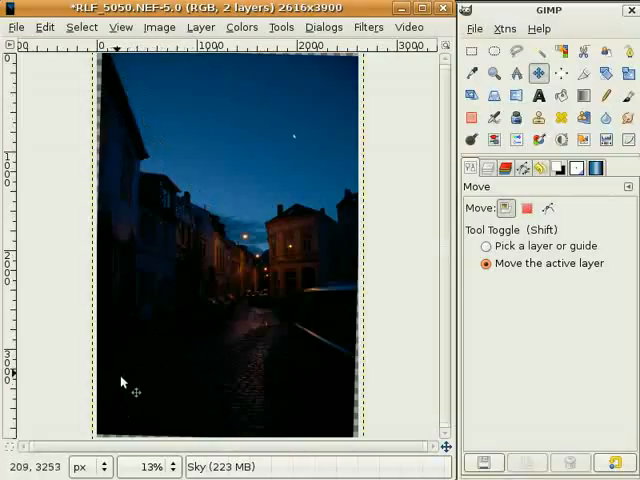
pyautogui.moveTo(280, 424)
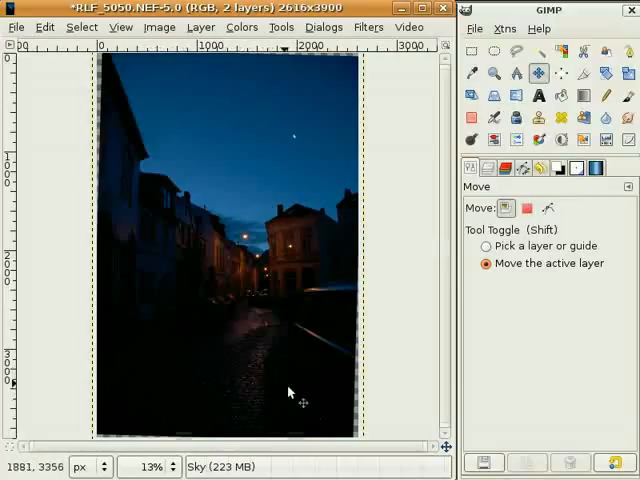
pyautogui.moveTo(205, 375)
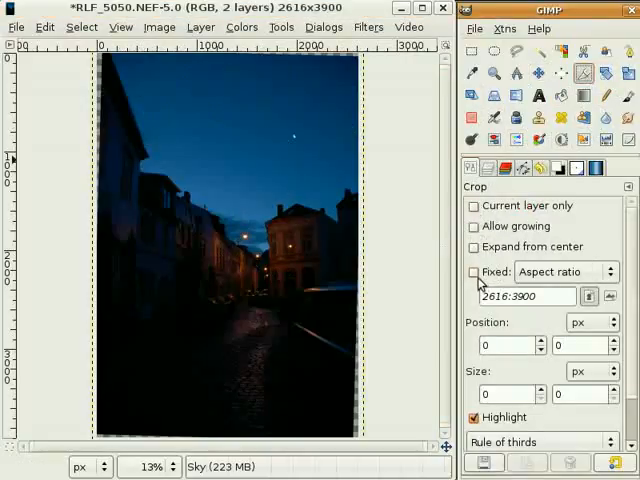
# - Lock the crop to a fixed aspect ratio and mark a 2240×3340 area at 215, 249
pyautogui.click(474, 271)
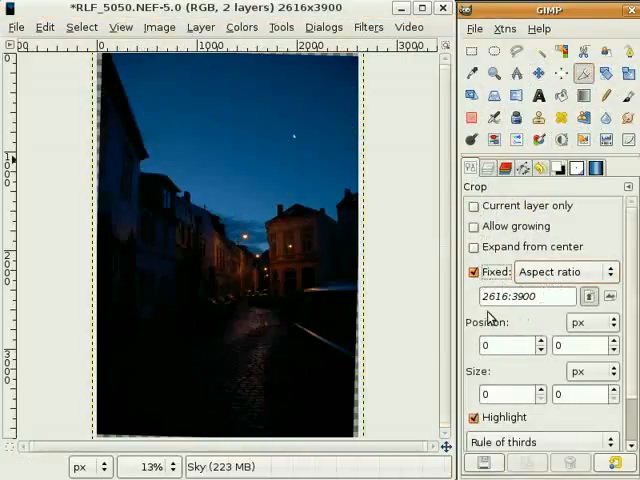
pyautogui.moveTo(265, 236)
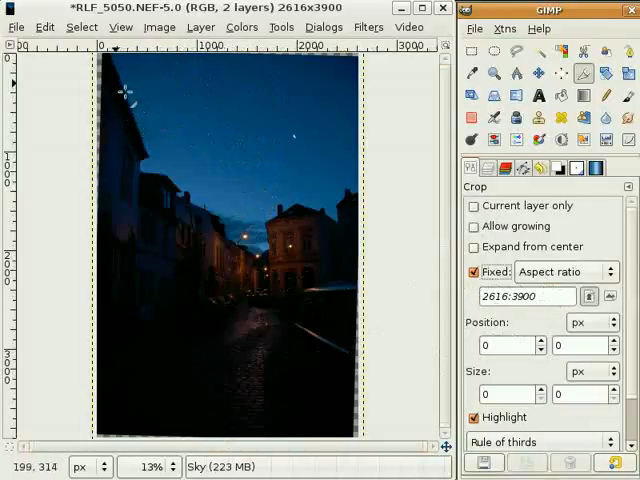
pyautogui.moveTo(130, 90)
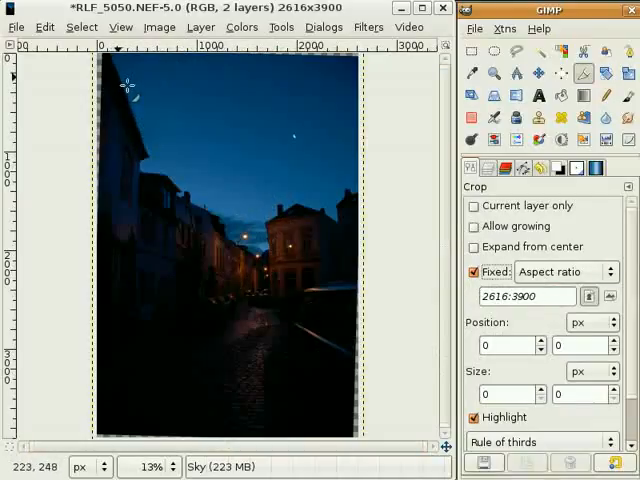
pyautogui.moveTo(130, 85); pyautogui.dragTo(295, 410)
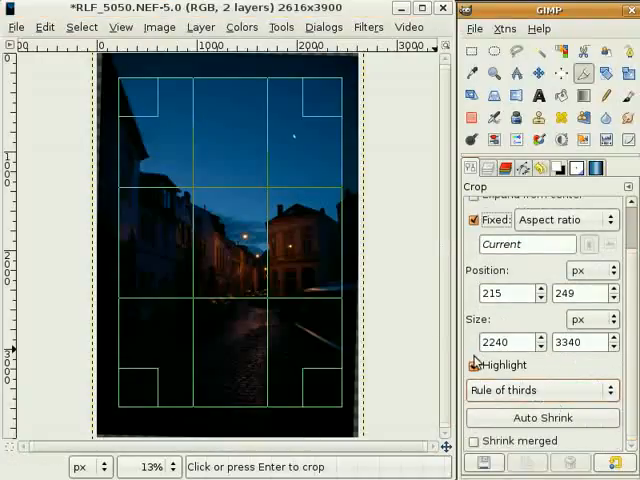
# - Switch the crop guides to golden sections and reshape the crop to 2226×3319 at 151, 103
pyautogui.click(475, 364)
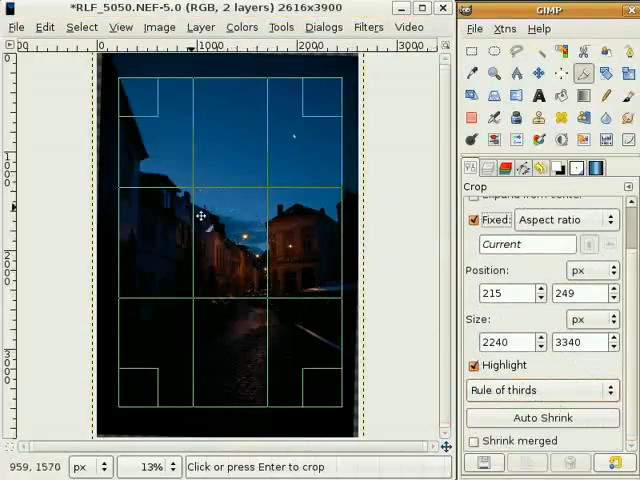
pyautogui.click(542, 390)
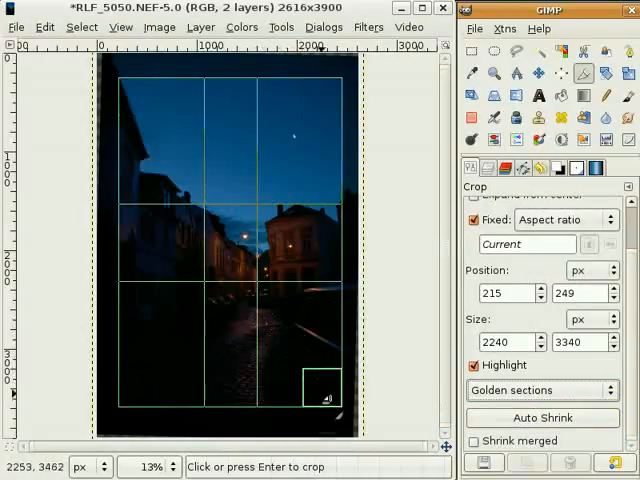
pyautogui.click(543, 389)
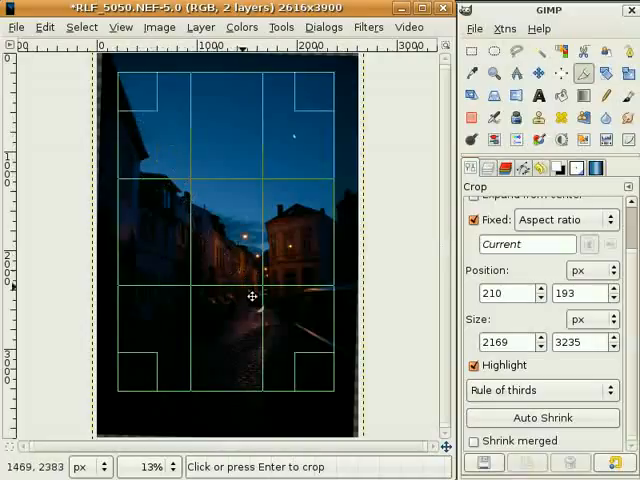
pyautogui.moveTo(263, 291)
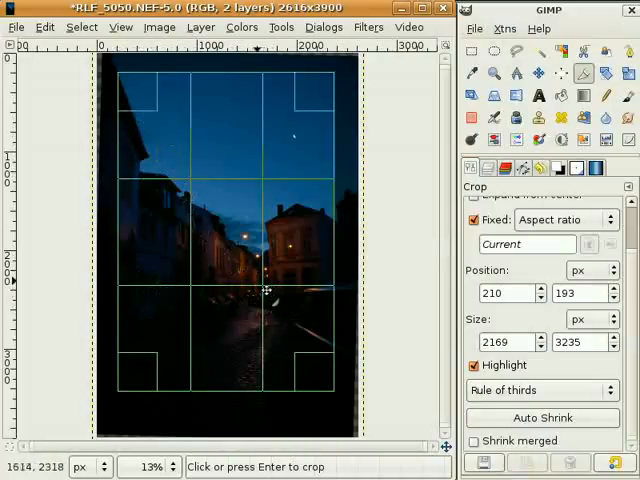
pyautogui.moveTo(261, 294)
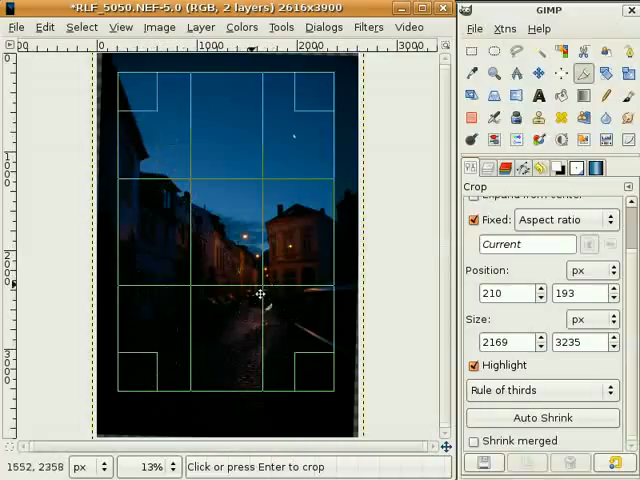
pyautogui.click(535, 390)
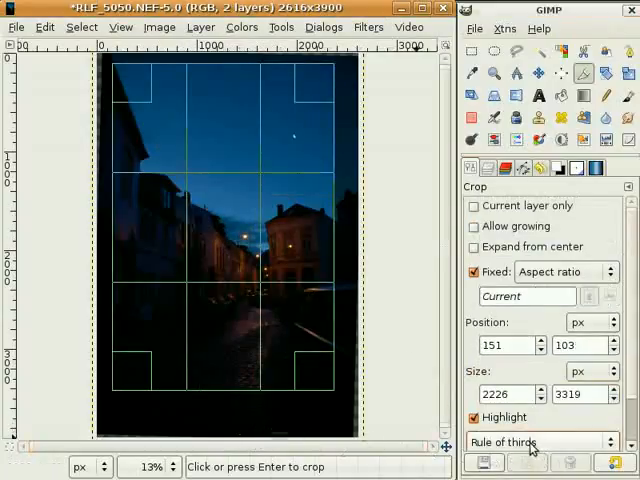
# - Set the pending 2226×3319 crop to show no composition guides
pyautogui.click(540, 441)
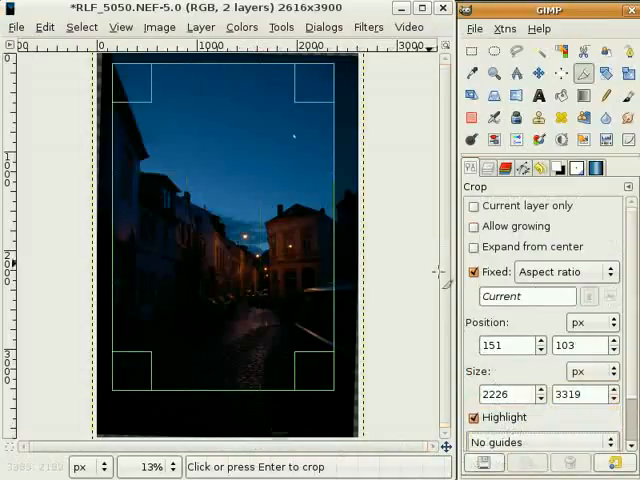
pyautogui.moveTo(229, 250)
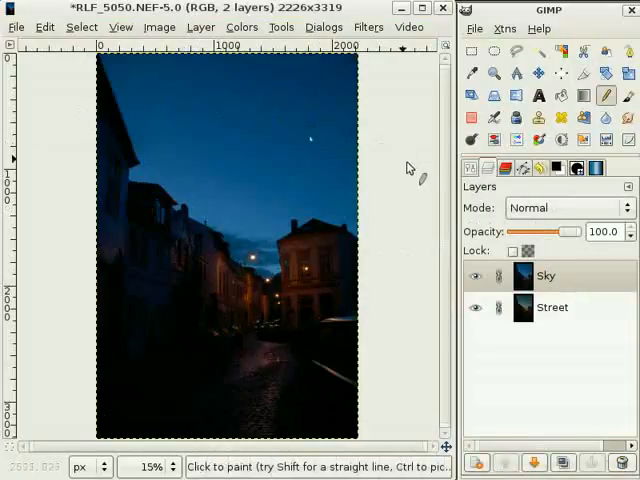
pyautogui.moveTo(408, 190)
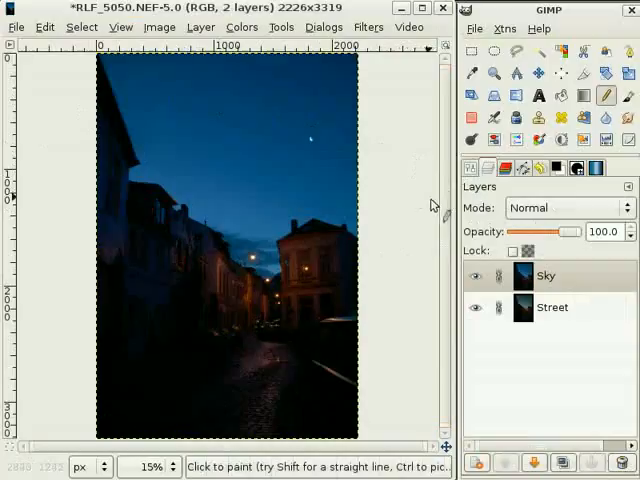
pyautogui.moveTo(337, 128)
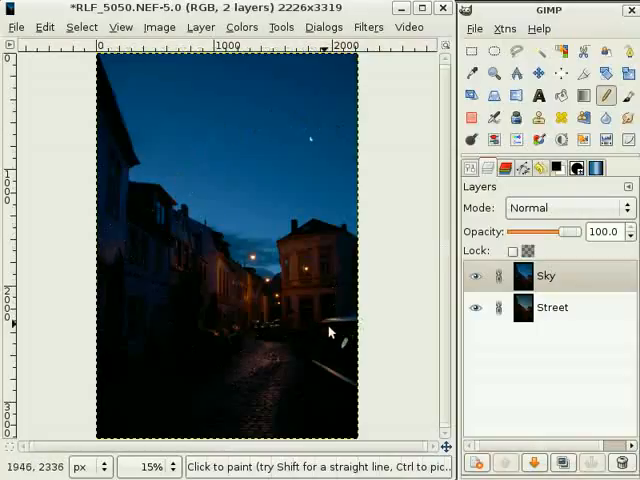
# - Select the Sky layer in the Layers dialog
pyautogui.click(547, 276)
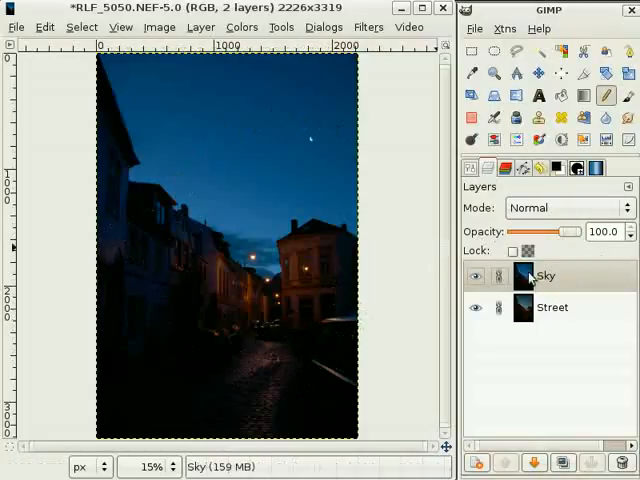
pyautogui.moveTo(318, 110)
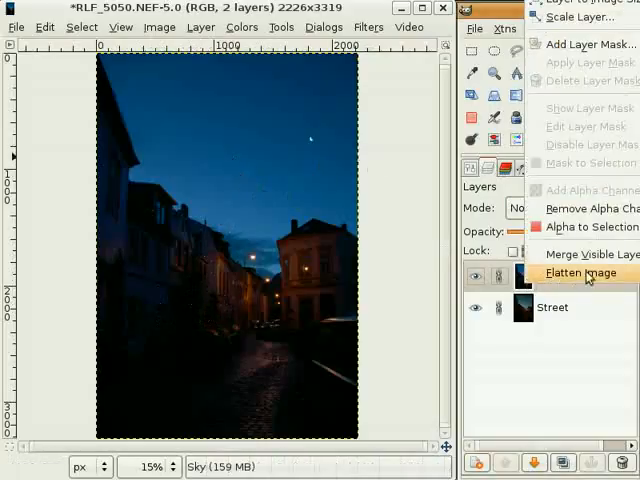
# - Add a grayscale-copy layer mask to Sky with Invert mask unticked
pyautogui.click(588, 44)
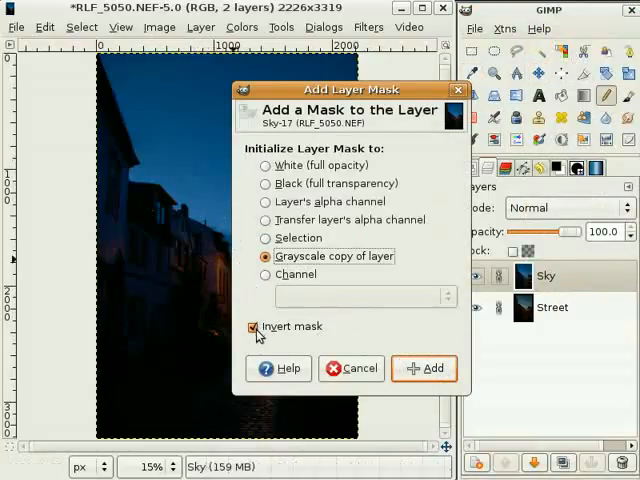
pyautogui.click(249, 326)
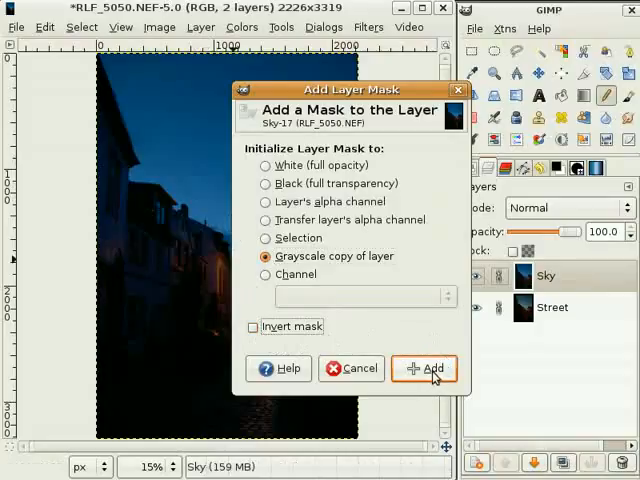
pyautogui.click(430, 368)
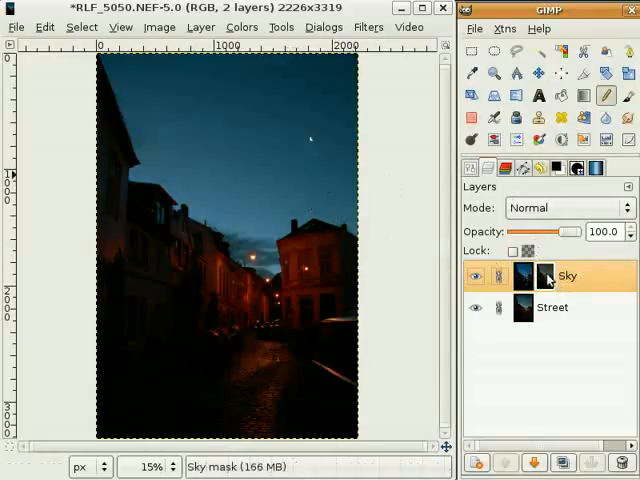
pyautogui.moveTo(550, 285)
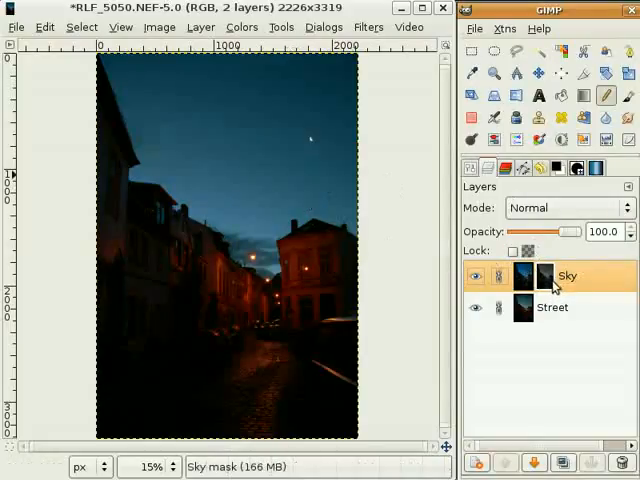
# - Turn on Show Layer Mask for the Sky layer
pyautogui.rightClick(567, 277)
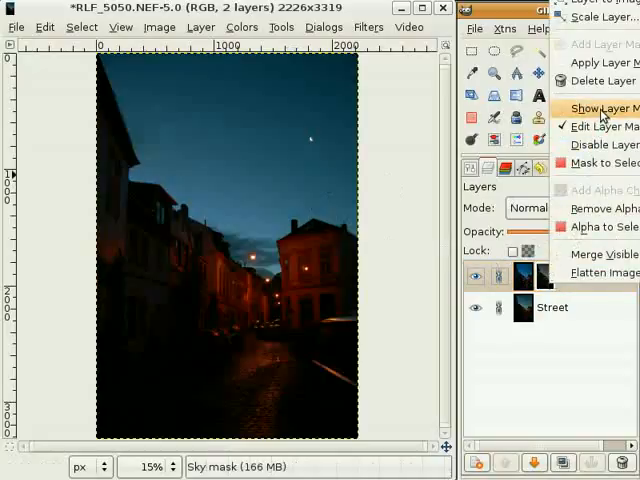
pyautogui.click(608, 108)
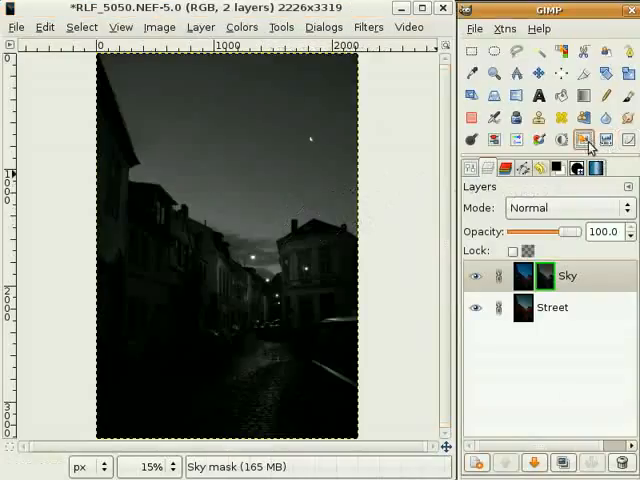
pyautogui.moveTo(305, 240)
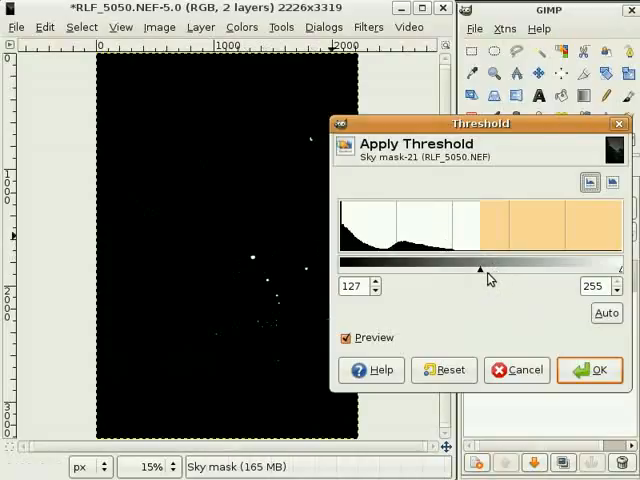
# - Threshold the Sky mask at about 43 so sky is white, buildings black
pyautogui.moveTo(480, 270); pyautogui.dragTo(530, 270)
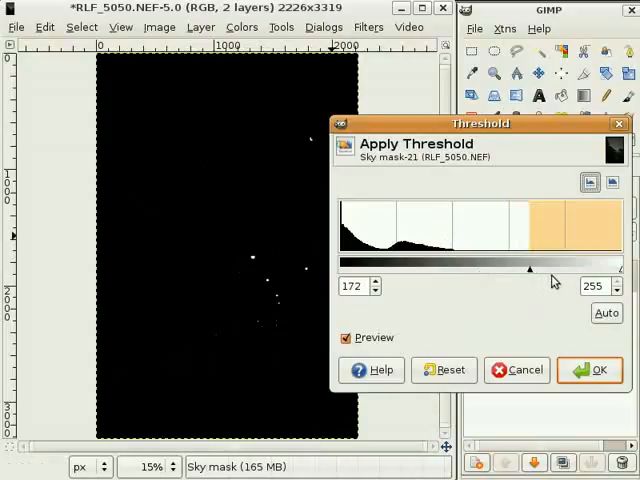
pyautogui.moveTo(530, 268); pyautogui.dragTo(587, 268)
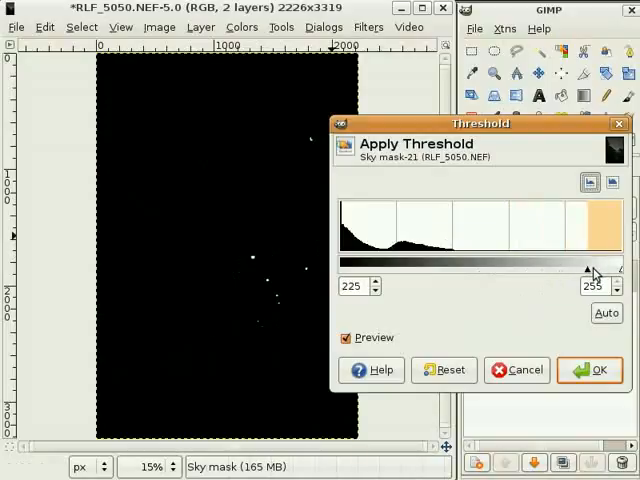
pyautogui.moveTo(586, 269); pyautogui.dragTo(398, 269)
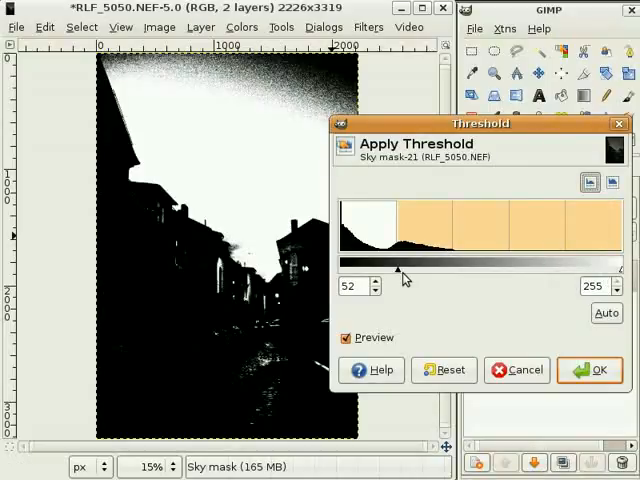
pyautogui.moveTo(397, 268); pyautogui.dragTo(392, 268)
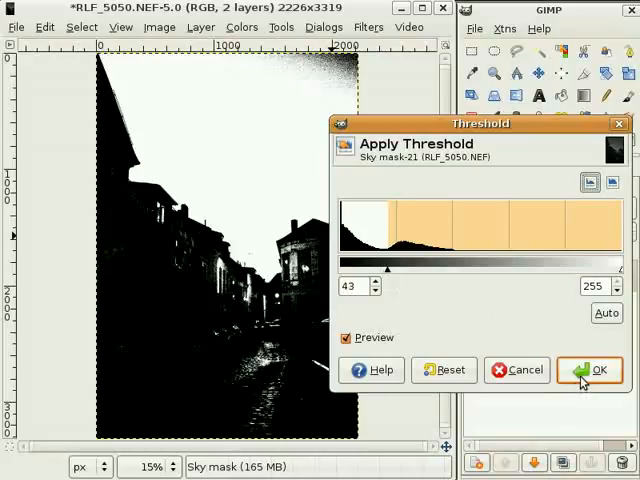
pyautogui.click(590, 370)
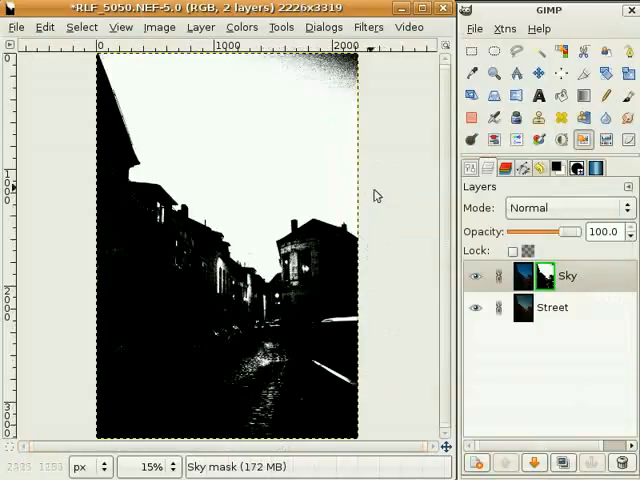
pyautogui.moveTo(357, 67)
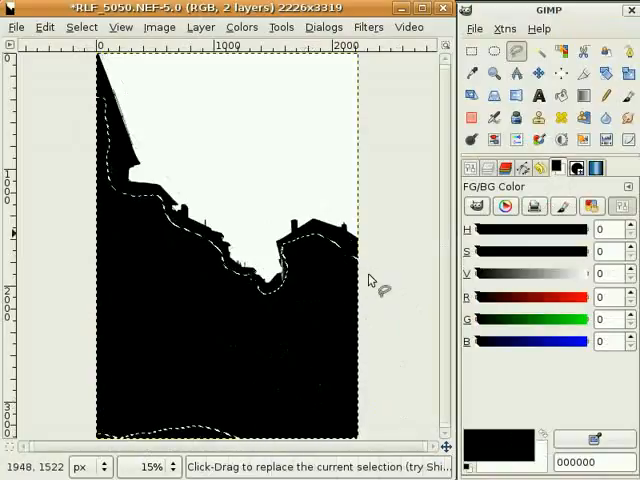
pyautogui.moveTo(128, 75)
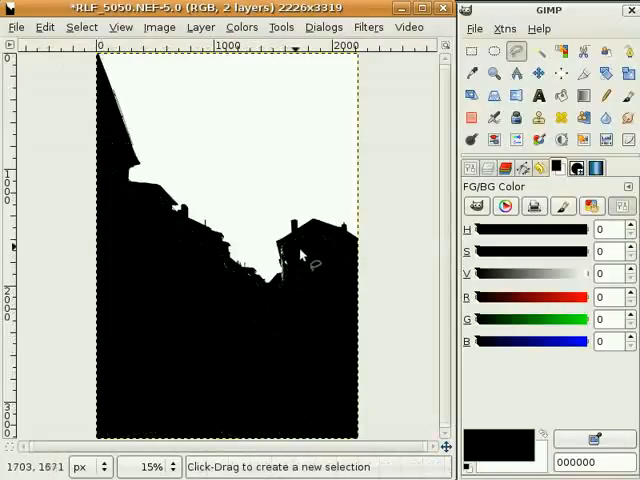
pyautogui.moveTo(200, 360)
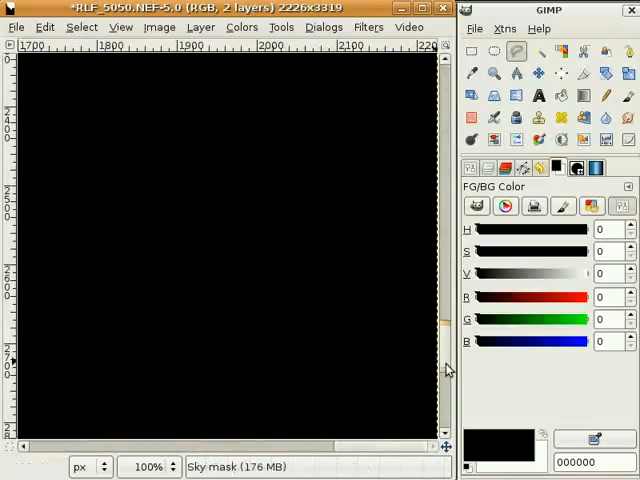
pyautogui.moveTo(450, 370)
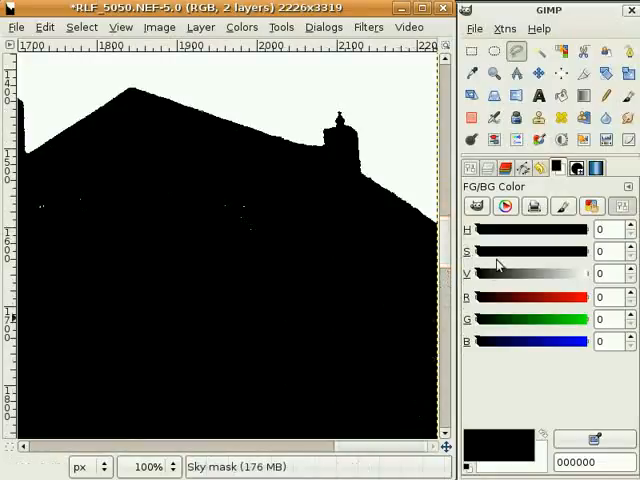
pyautogui.moveTo(538, 260)
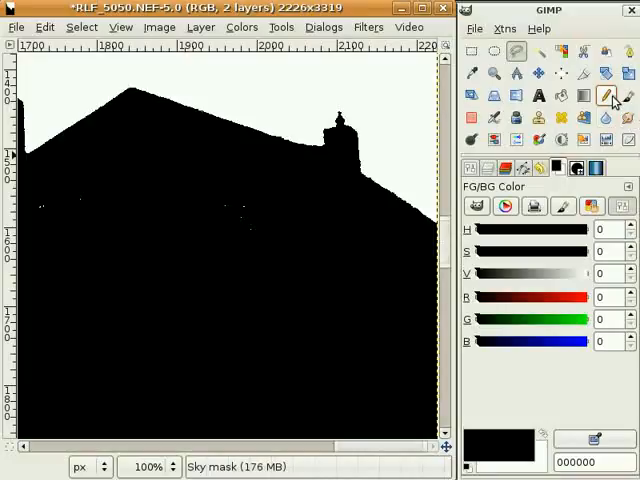
pyautogui.moveTo(614, 100)
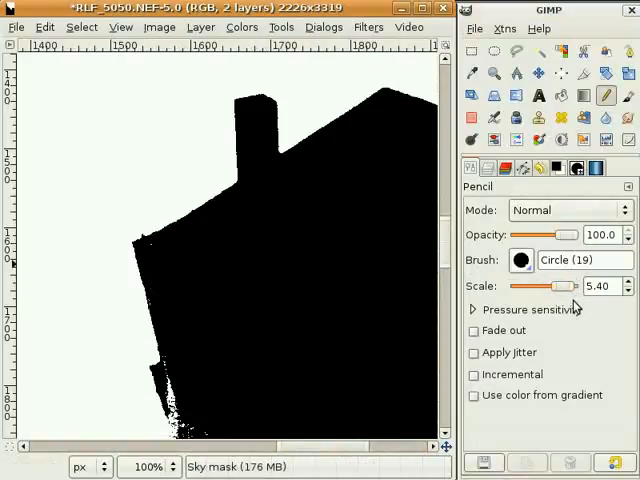
pyautogui.moveTo(573, 300)
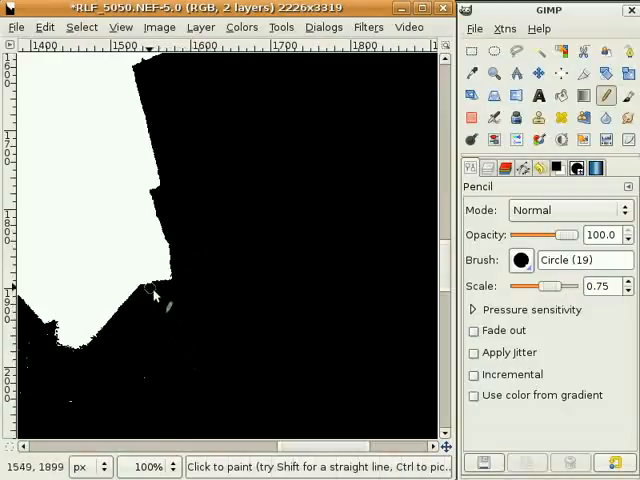
pyautogui.moveTo(345, 400)
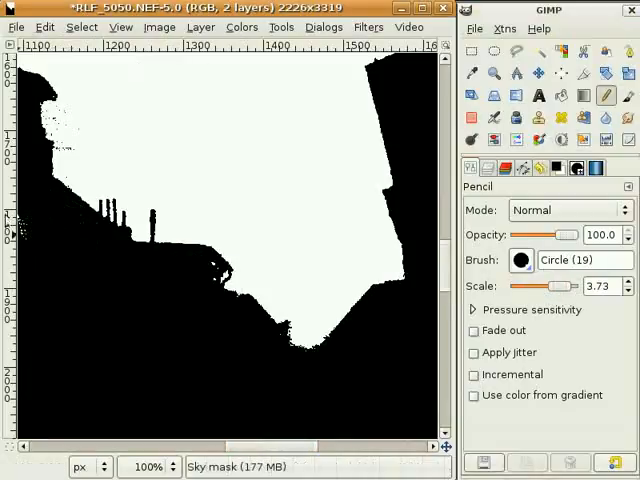
pyautogui.moveTo(130, 365)
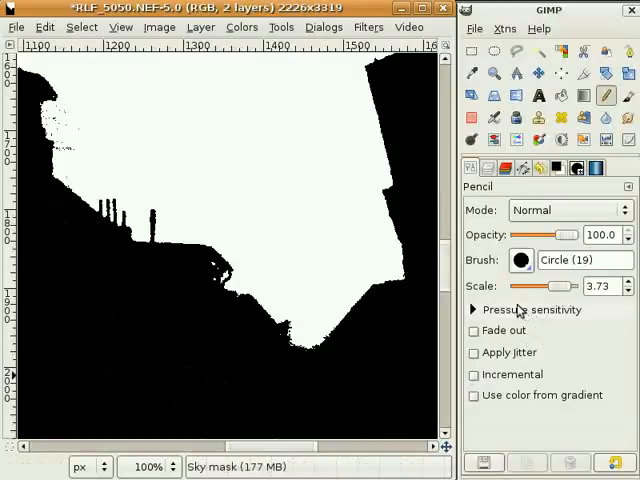
# - Shrink the pencil brush for finer mask edge touch-ups
pyautogui.moveTo(560, 286); pyautogui.dragTo(515, 286)
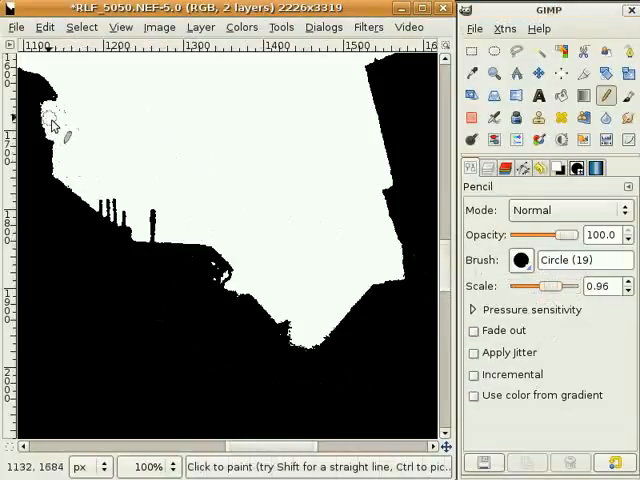
pyautogui.moveTo(85, 128)
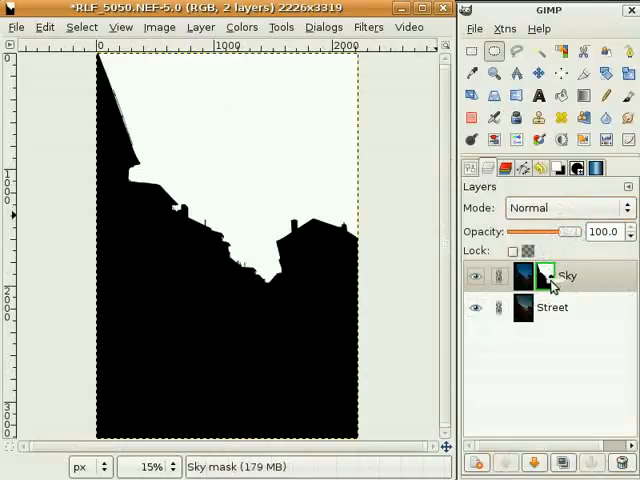
# - Uncheck Show Layer Mask on the Sky layer
pyautogui.rightClick(565, 276)
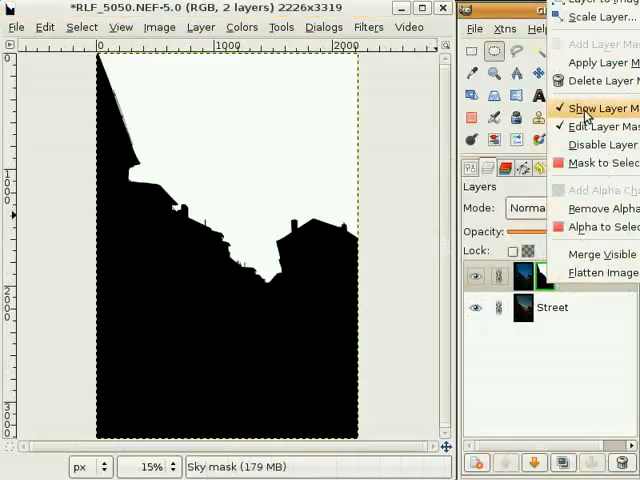
pyautogui.click(600, 108)
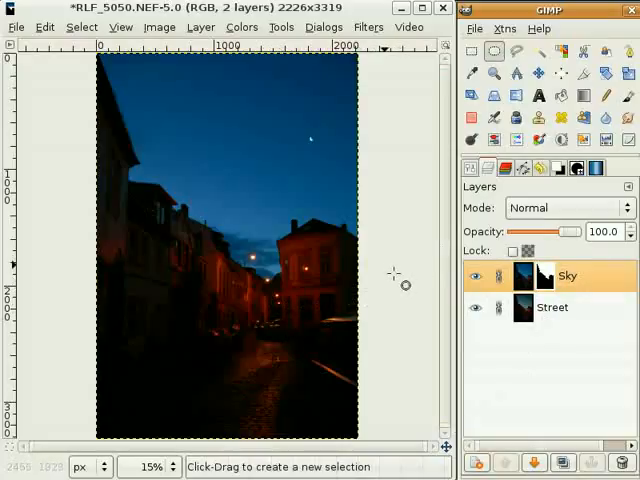
pyautogui.moveTo(398, 285)
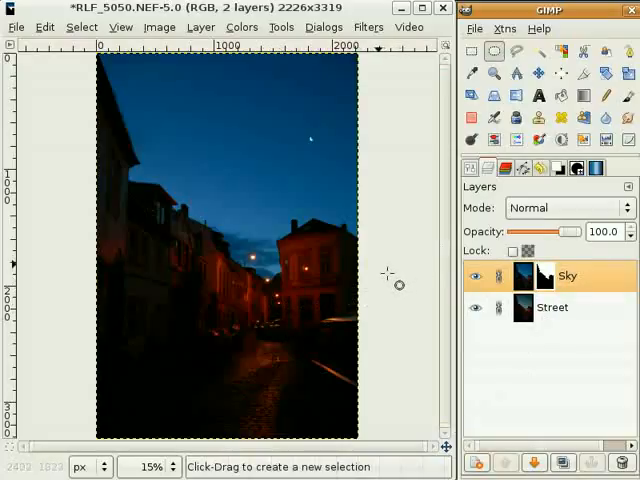
pyautogui.moveTo(393, 296)
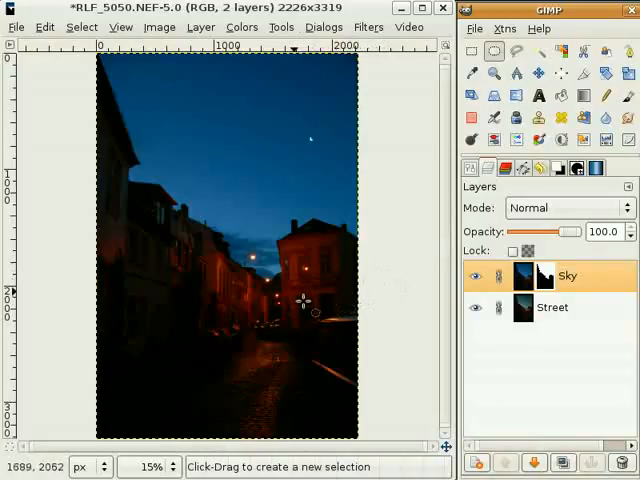
pyautogui.moveTo(165, 237)
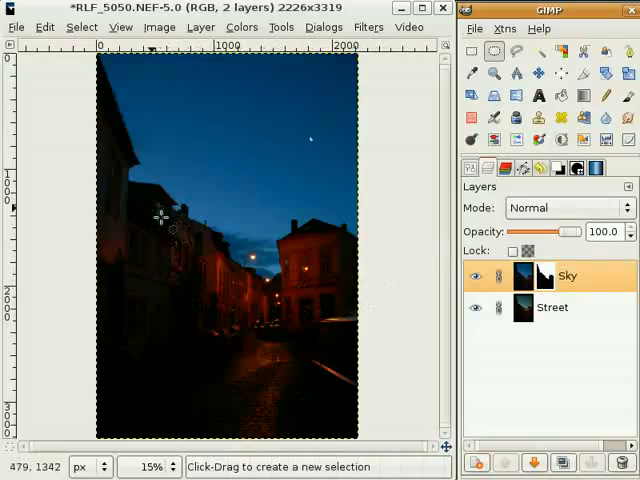
pyautogui.moveTo(181, 256)
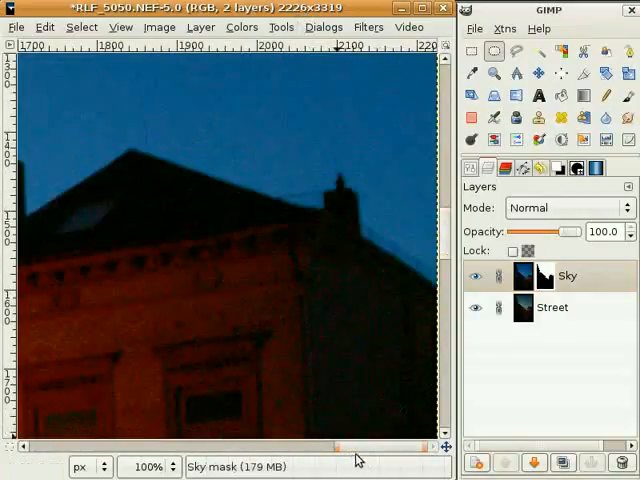
# - Scroll to the right-hand rooftop to inspect the sky edge
pyautogui.hscroll(-3)
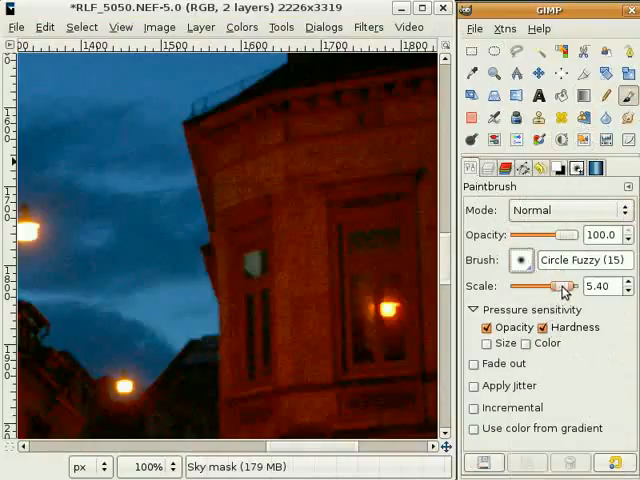
# - Reduce the Circle Fuzzy (15) brush scale to 0.66 and adjust pressure opacity
pyautogui.moveTo(570, 287); pyautogui.dragTo(543, 287)
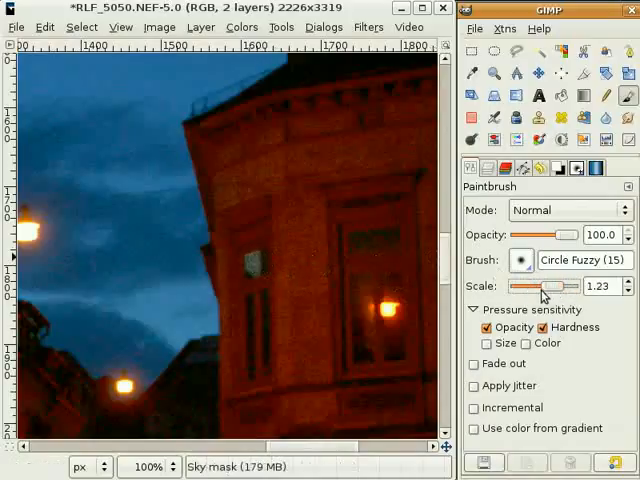
pyautogui.moveTo(543, 294); pyautogui.dragTo(516, 294)
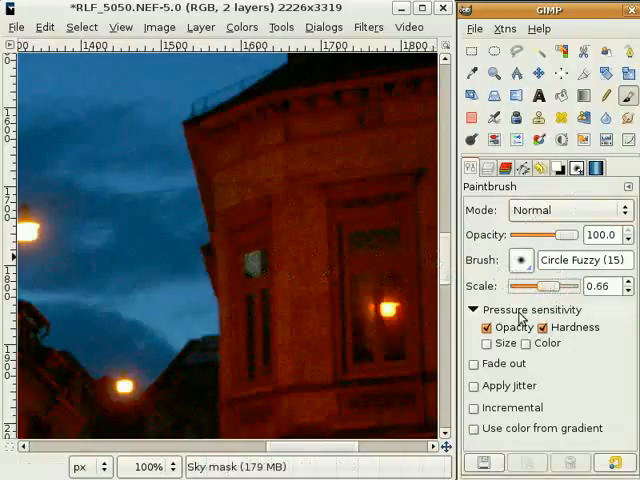
pyautogui.click(252, 272)
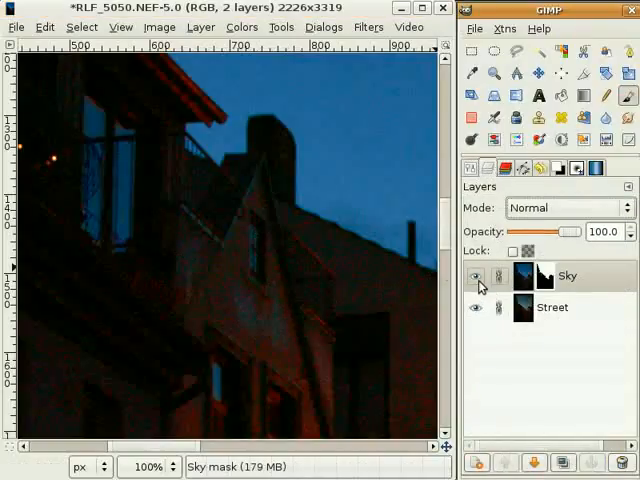
# - Select the Sky layer mask as the painting target
pyautogui.click(474, 277)
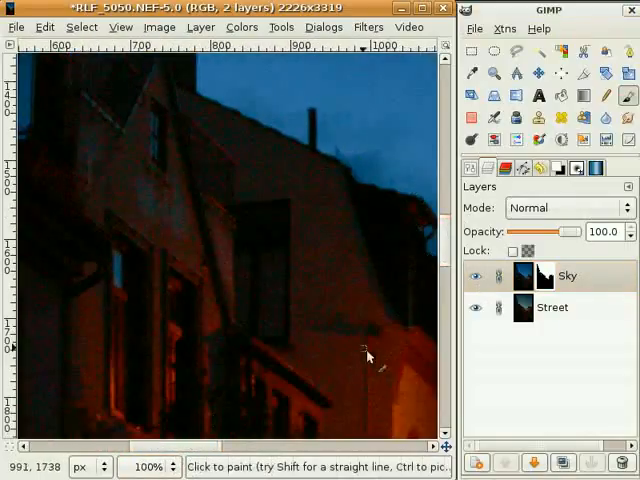
pyautogui.moveTo(202, 270)
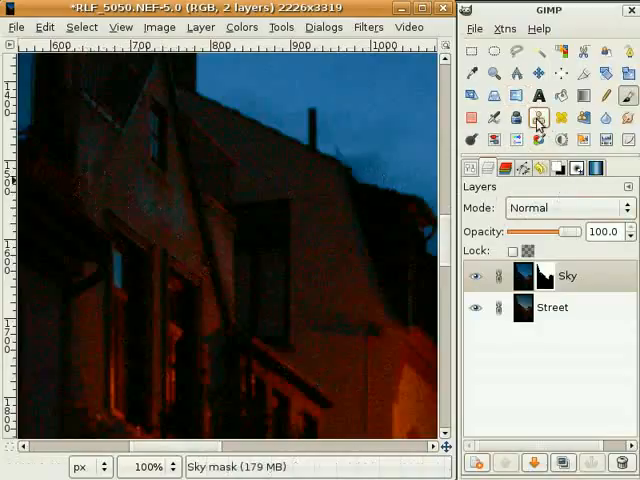
# - Activate the Clone tool to retouch the house facade on the Sky layer
pyautogui.click(534, 118)
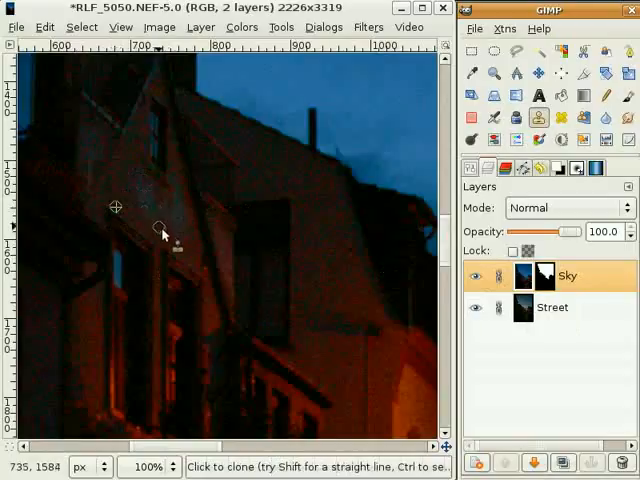
pyautogui.moveTo(157, 217)
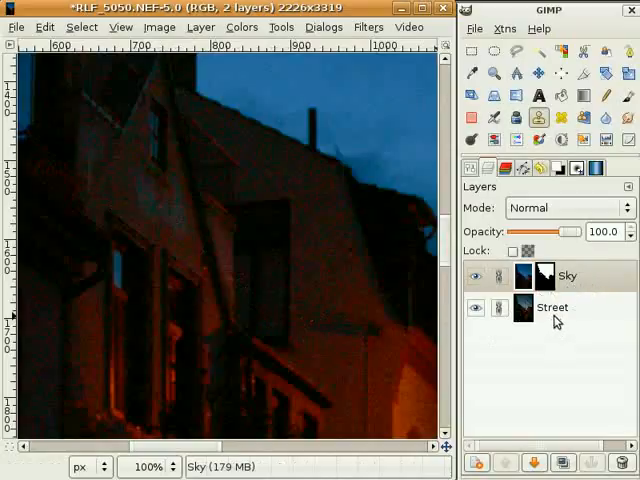
# - Switch cloning to the Street layer, then zoom in to examine the sky
pyautogui.click(551, 307)
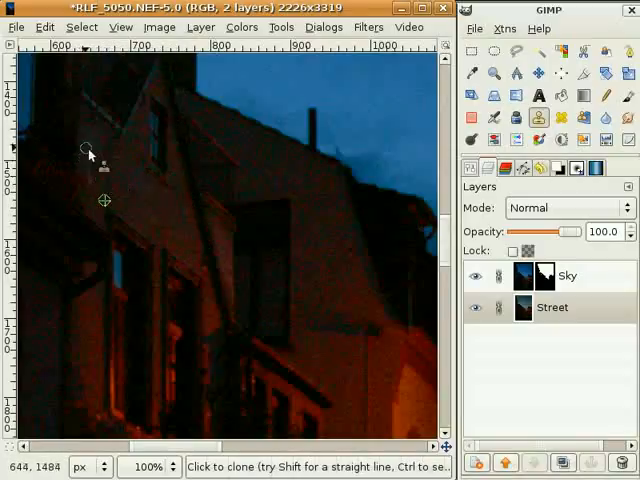
pyautogui.moveTo(92, 142)
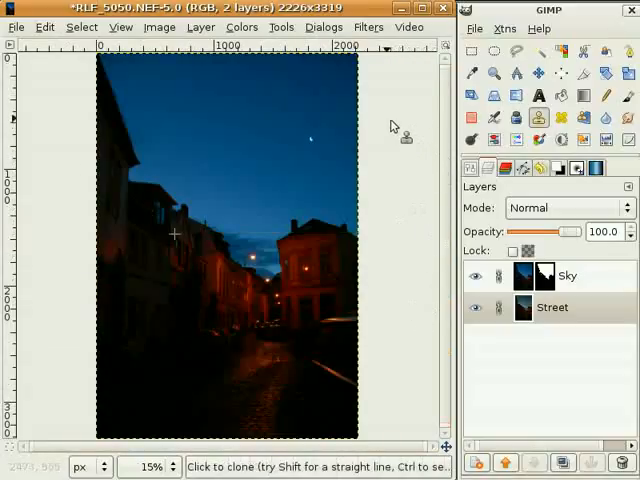
pyautogui.moveTo(407, 175)
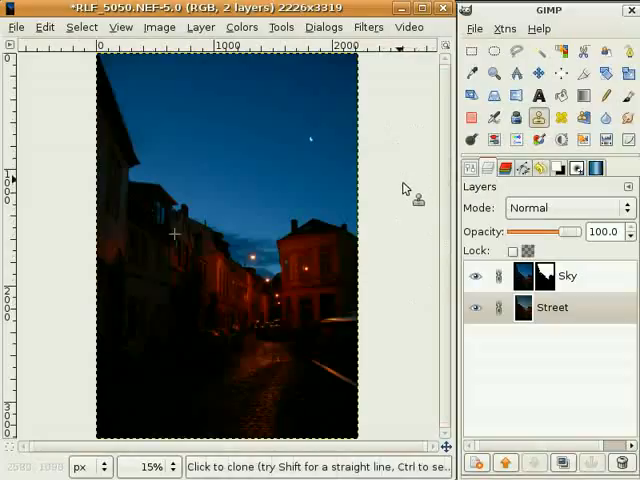
pyautogui.moveTo(405, 185)
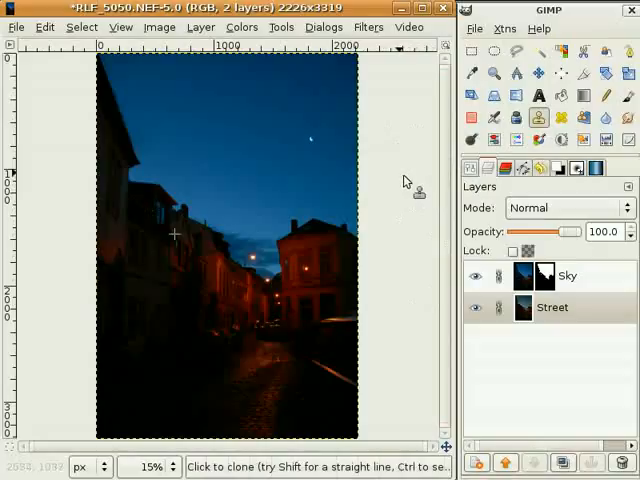
pyautogui.moveTo(410, 180)
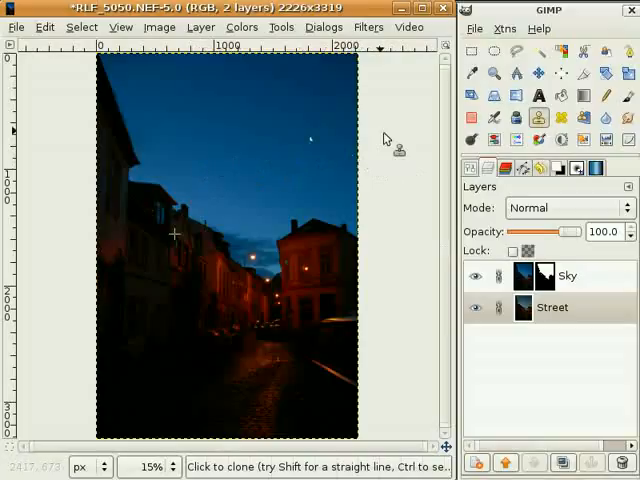
pyautogui.click(537, 74)
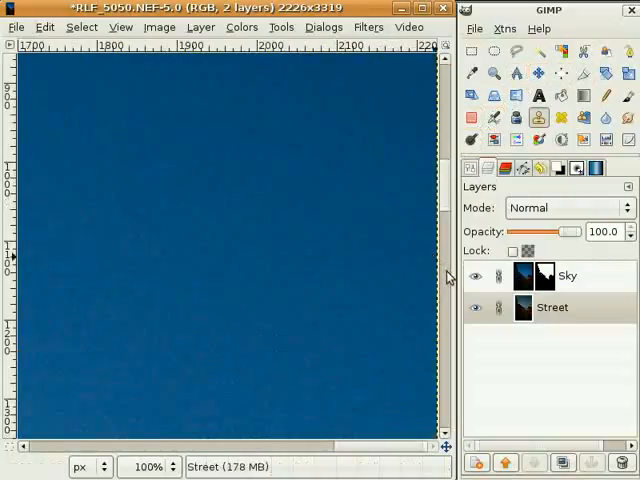
pyautogui.moveTo(462, 215)
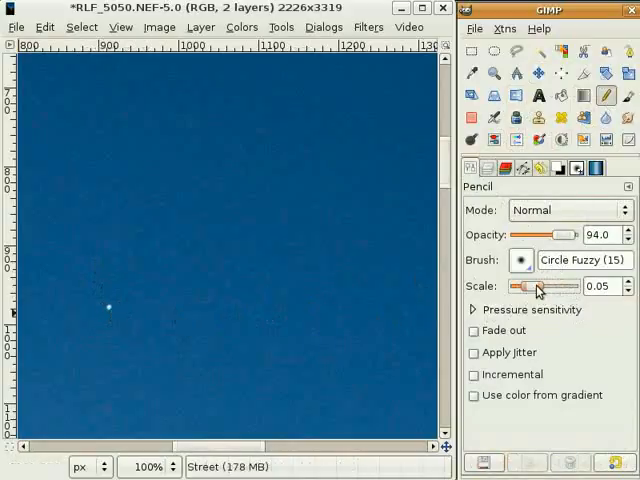
# - Set the Circle Fuzzy (15) paintbrush scale to 0.66 for touching up Venus
pyautogui.moveTo(540, 286); pyautogui.dragTo(560, 286)
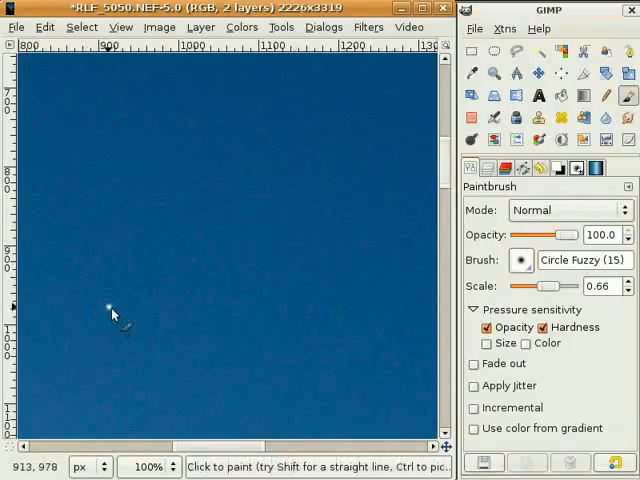
pyautogui.moveTo(124, 320)
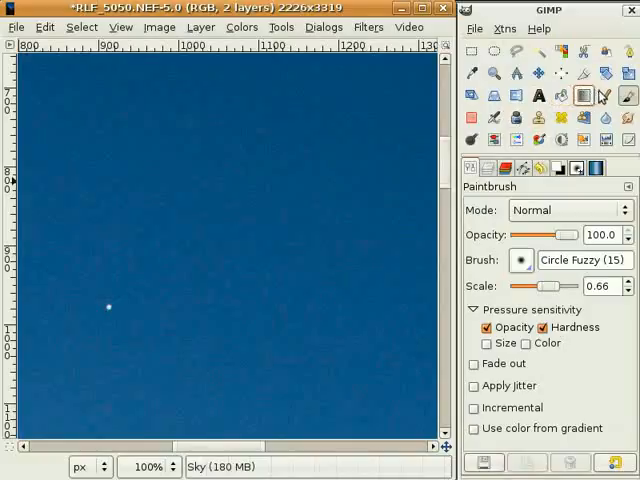
# - Magnify the view around Venus and shrink the paintbrush scale to 0.08
pyautogui.click(492, 72)
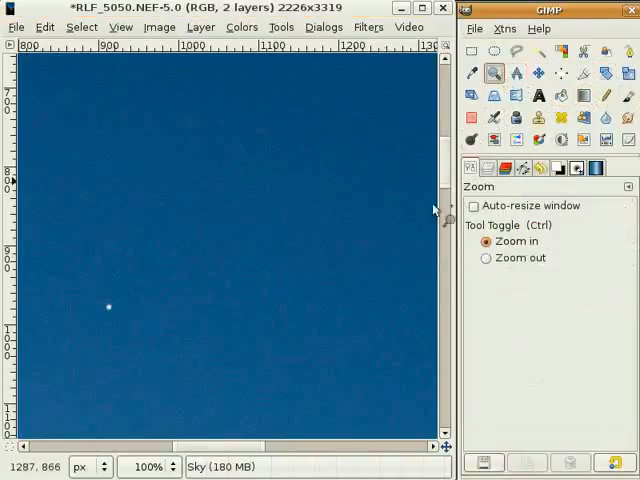
pyautogui.click(108, 306)
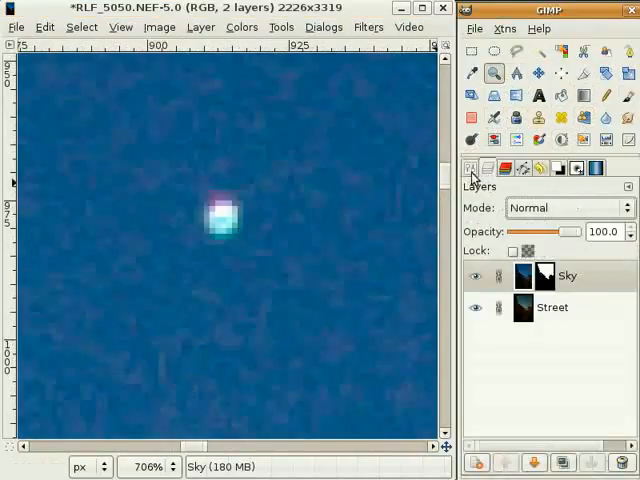
pyautogui.click(628, 95)
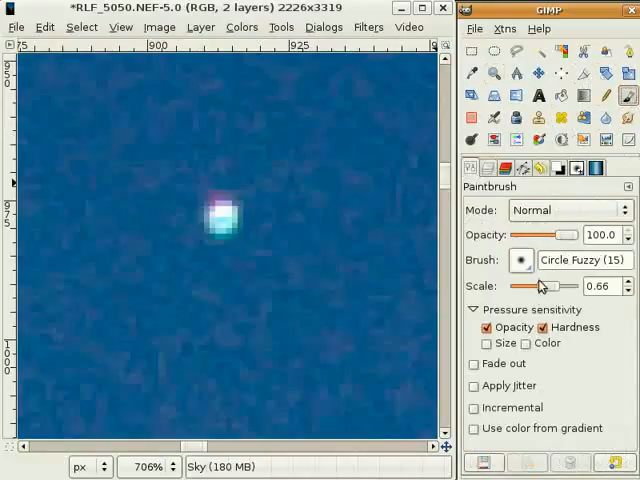
pyautogui.moveTo(545, 287); pyautogui.dragTo(545, 287)
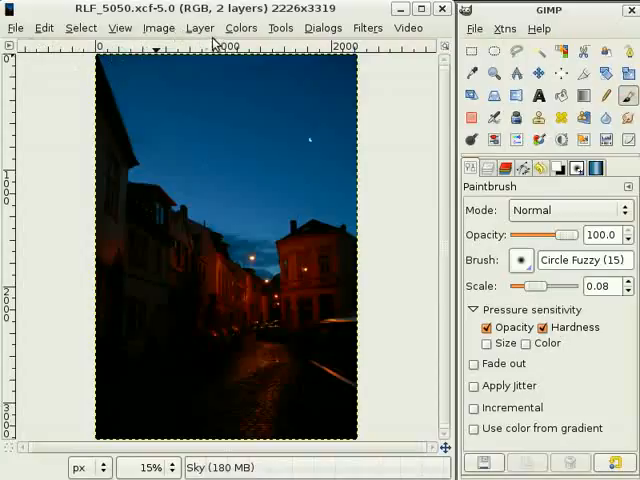
# - Scale the image to 604 × 900 pixels with Image > Scale Image
pyautogui.click(158, 27)
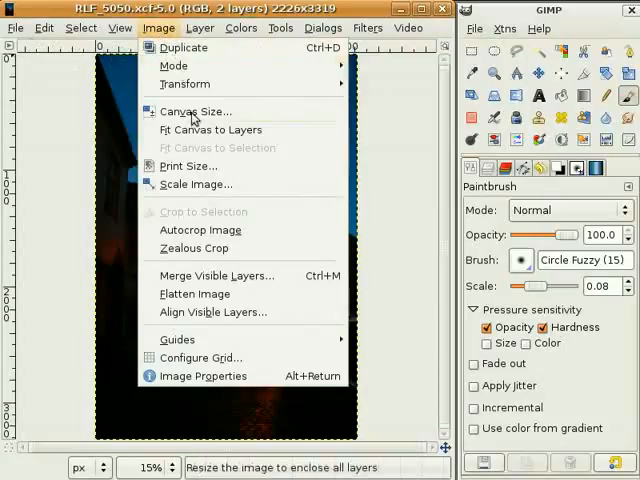
pyautogui.moveTo(196, 184)
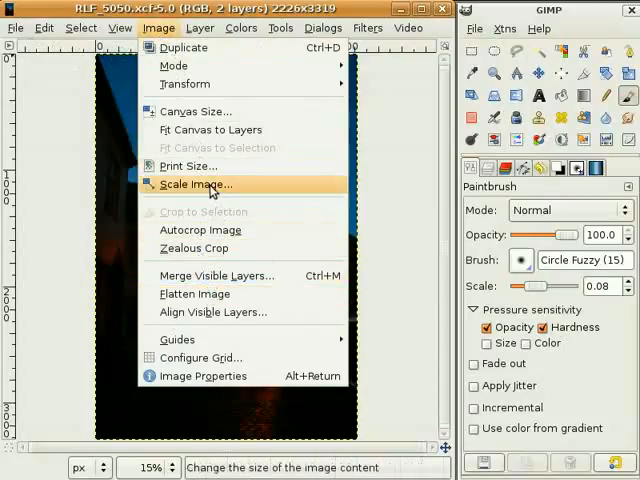
pyautogui.click(196, 184)
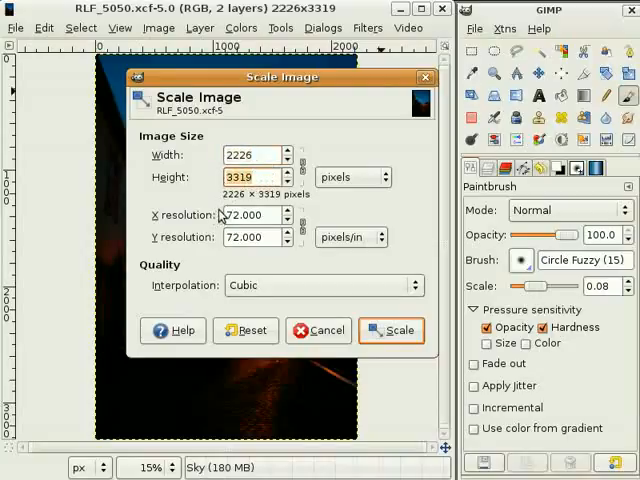
pyautogui.write('900')
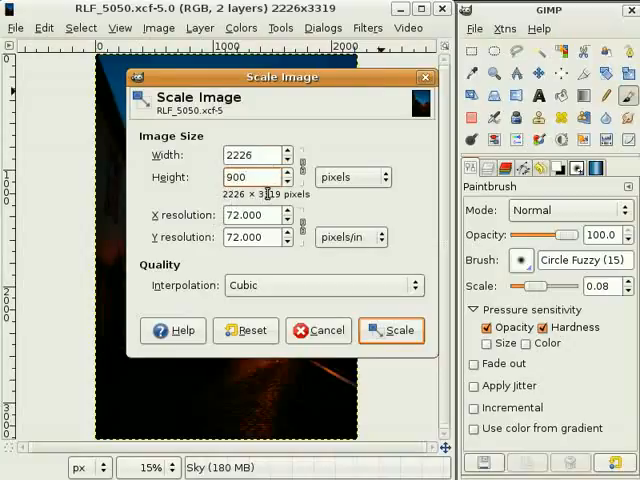
pyautogui.write('604')
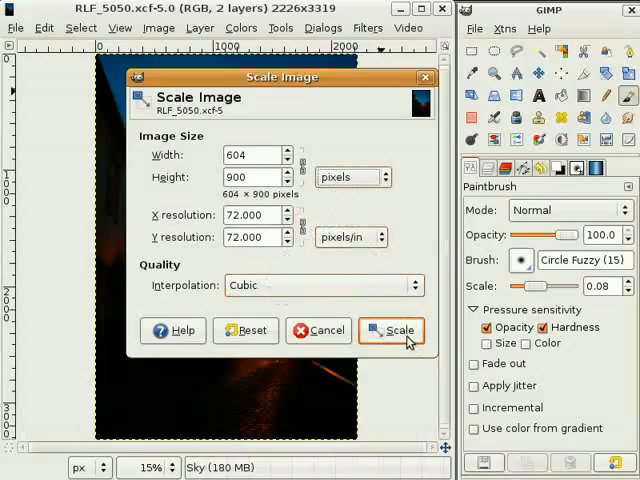
pyautogui.click(390, 331)
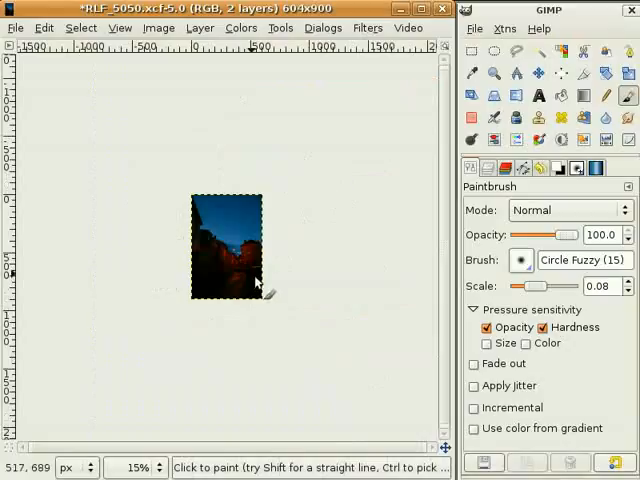
pyautogui.moveTo(332, 159)
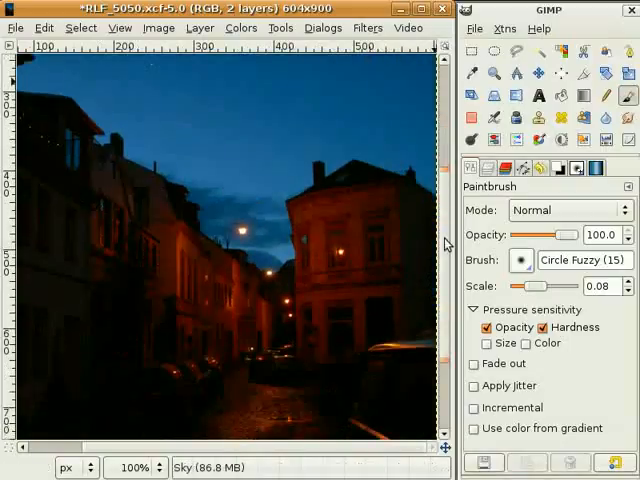
pyautogui.moveTo(243, 452)
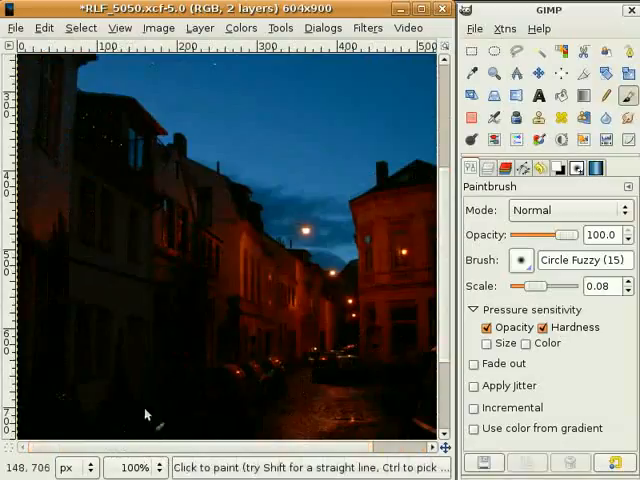
pyautogui.moveTo(225, 261)
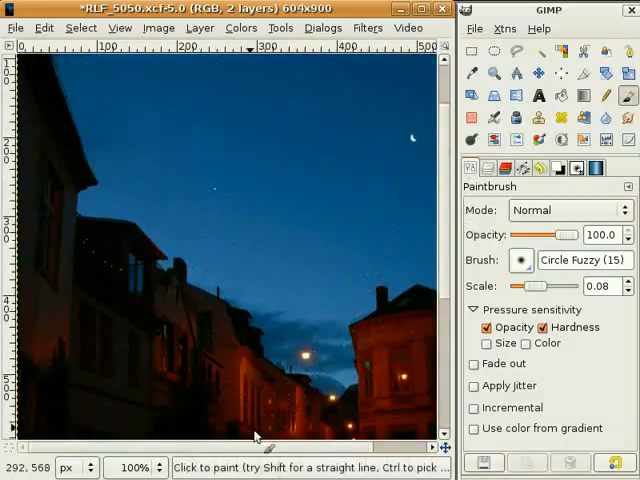
pyautogui.moveTo(248, 437)
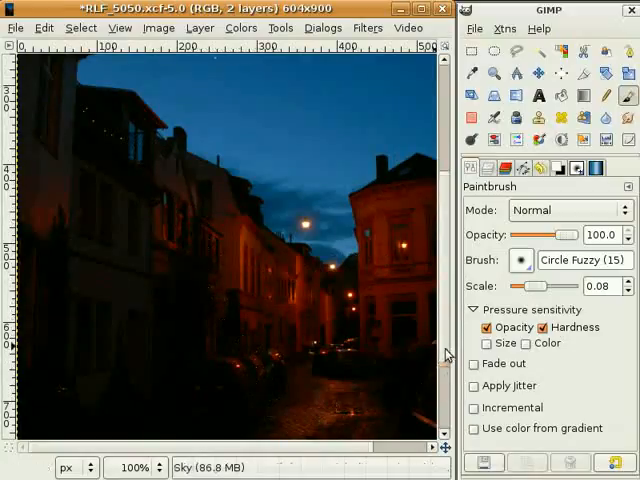
pyautogui.scroll(-3)
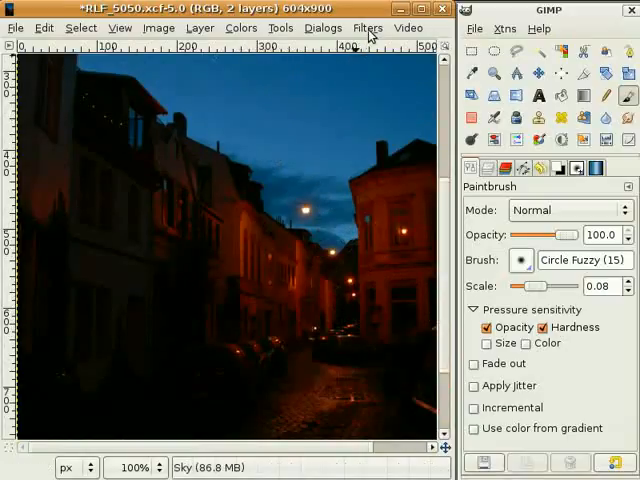
# - Apply Unsharp Mask to the Street layer with radius 0.5 and amount 0.34
pyautogui.click(368, 27)
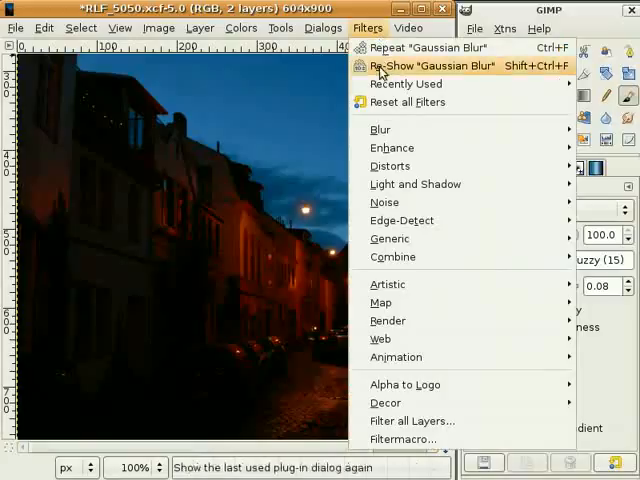
pyautogui.moveTo(391, 147)
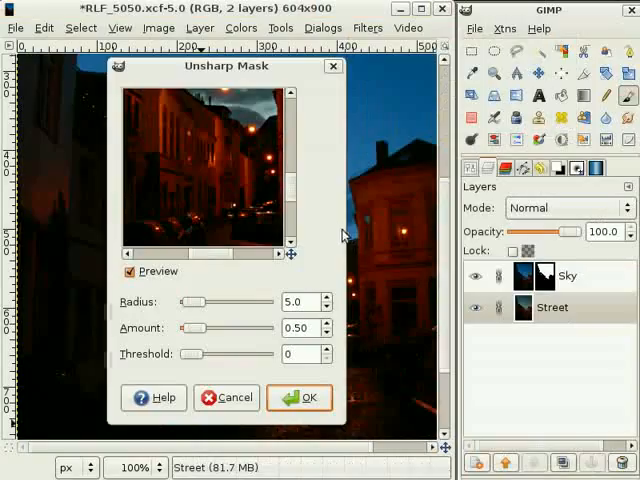
pyautogui.moveTo(328, 259)
pyautogui.write('0.5')
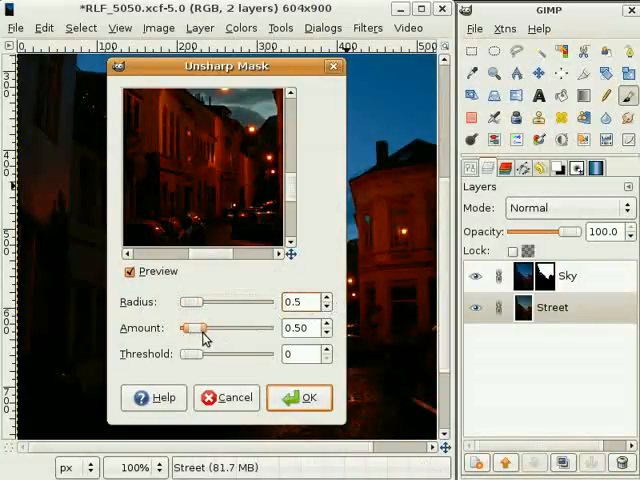
pyautogui.moveTo(188, 327); pyautogui.dragTo(203, 327)
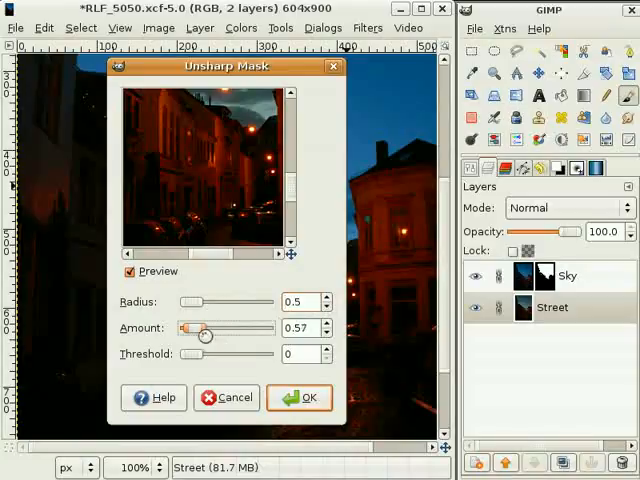
pyautogui.moveTo(205, 328); pyautogui.dragTo(185, 328)
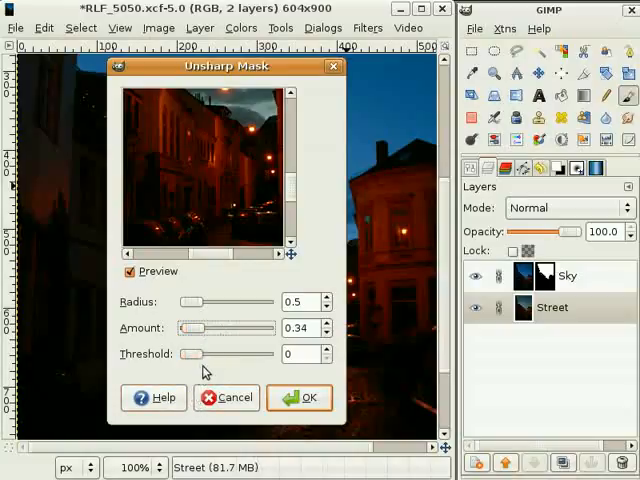
pyautogui.click(299, 397)
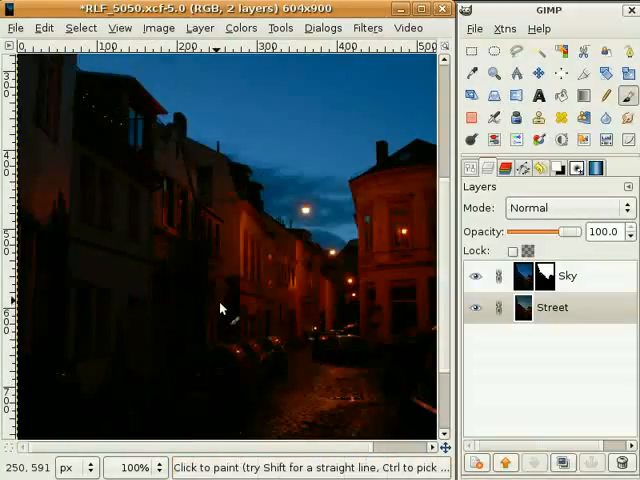
pyautogui.moveTo(215, 303)
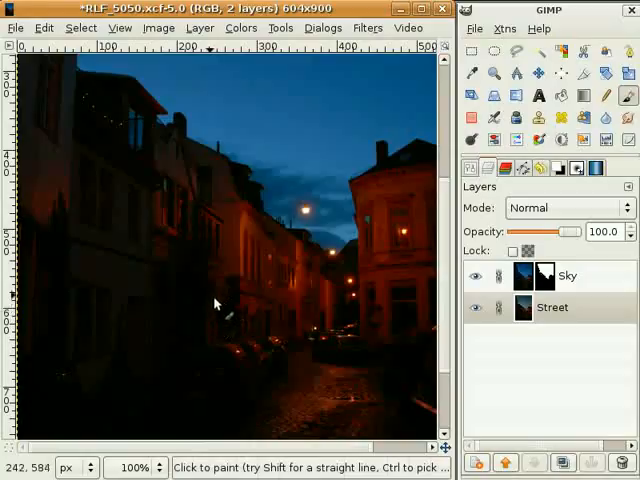